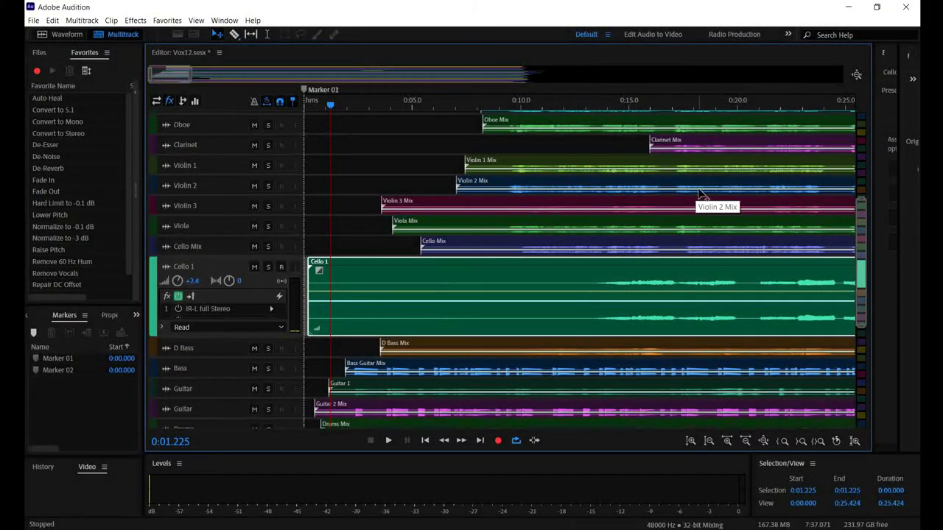
mouse_move(699, 238)
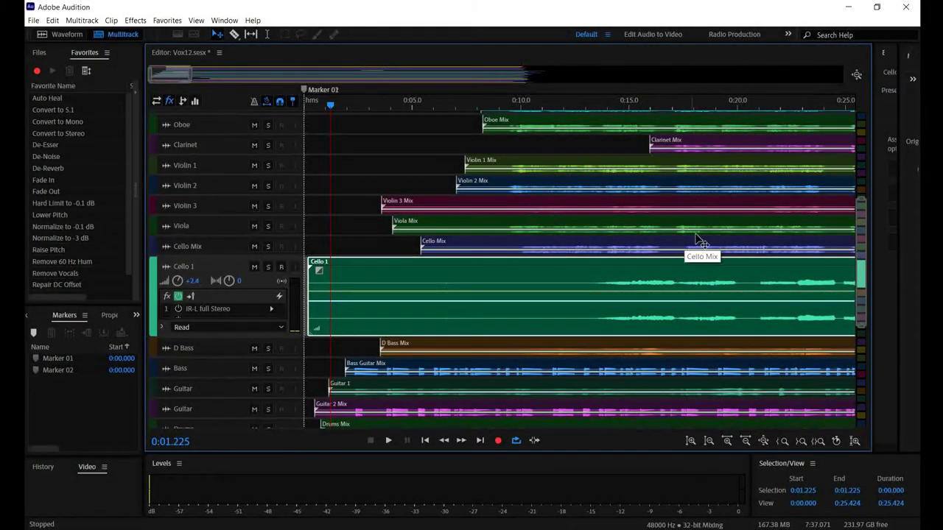
mouse_move(660, 193)
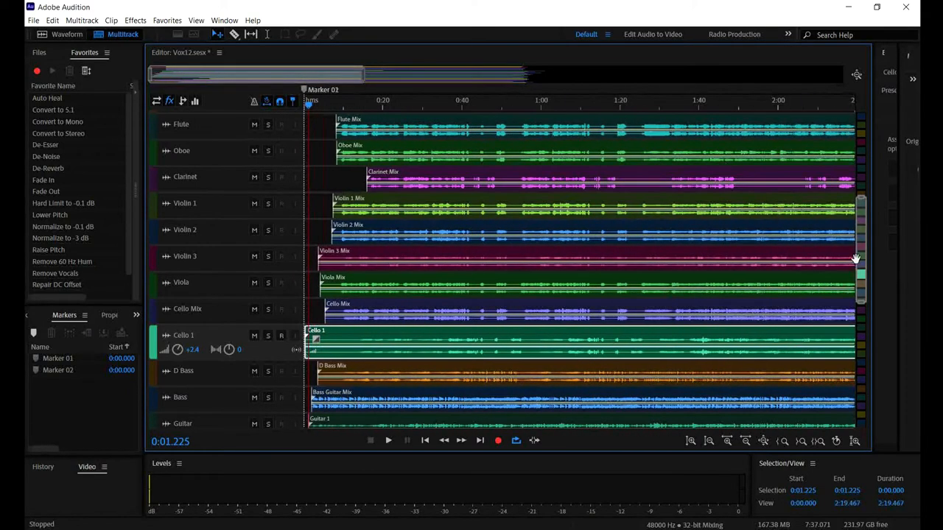
Normalize the entire Cello 1 waveform to 100% via Amplitude and Compression, dismissing the video-edit notice
scroll("up", 3)
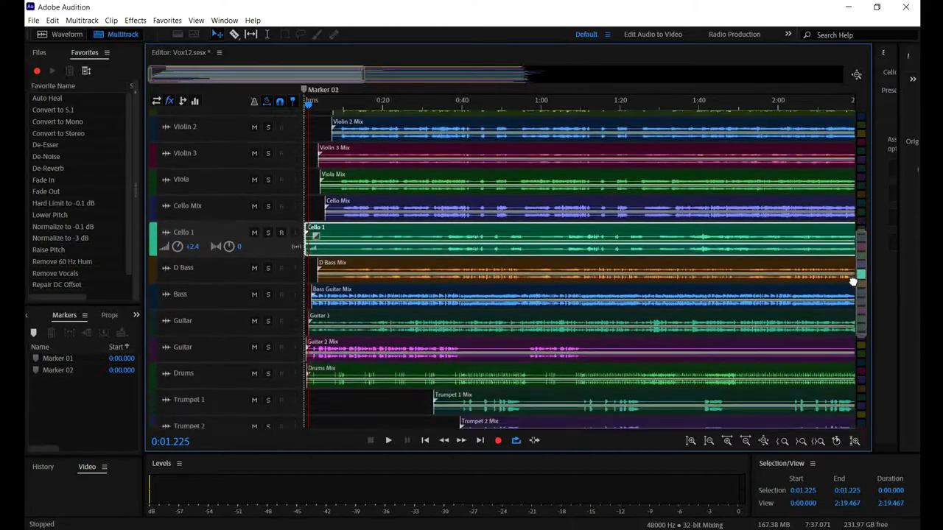
scroll("down", 3)
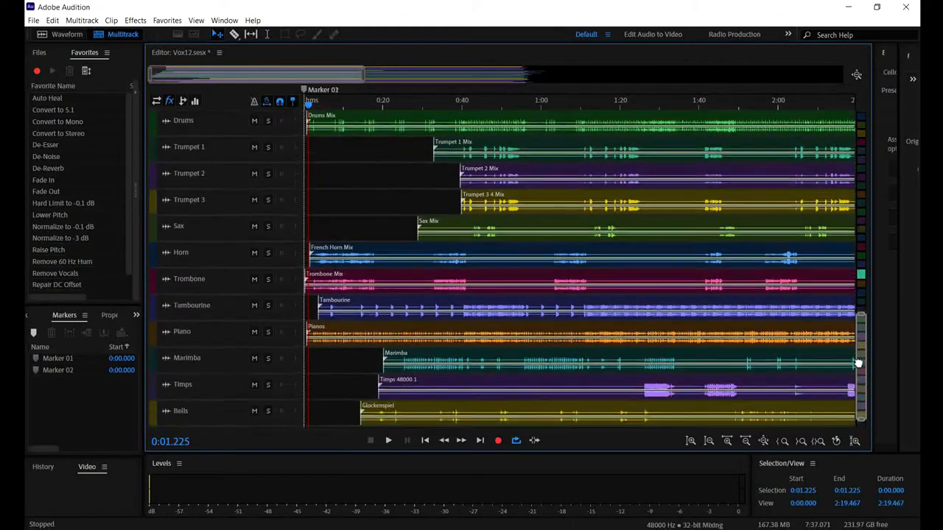
scroll("up", 3)
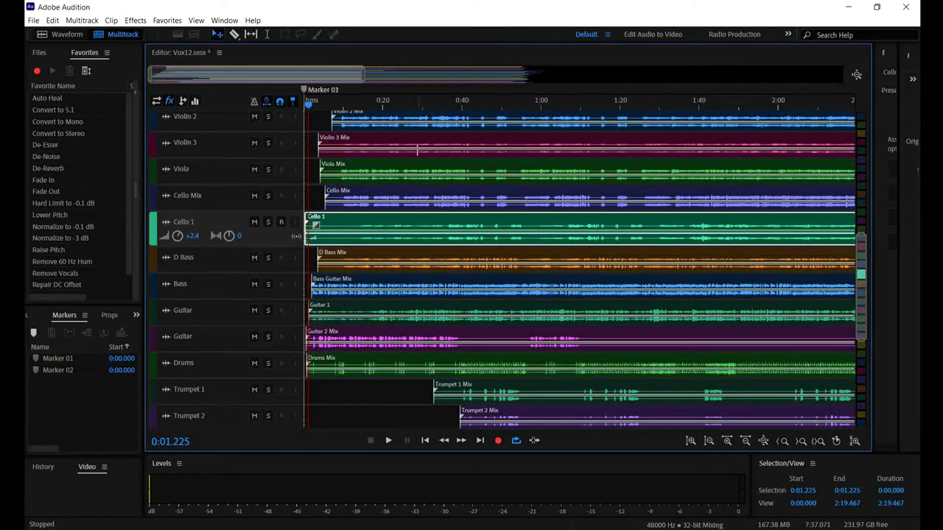
mouse_move(361, 221)
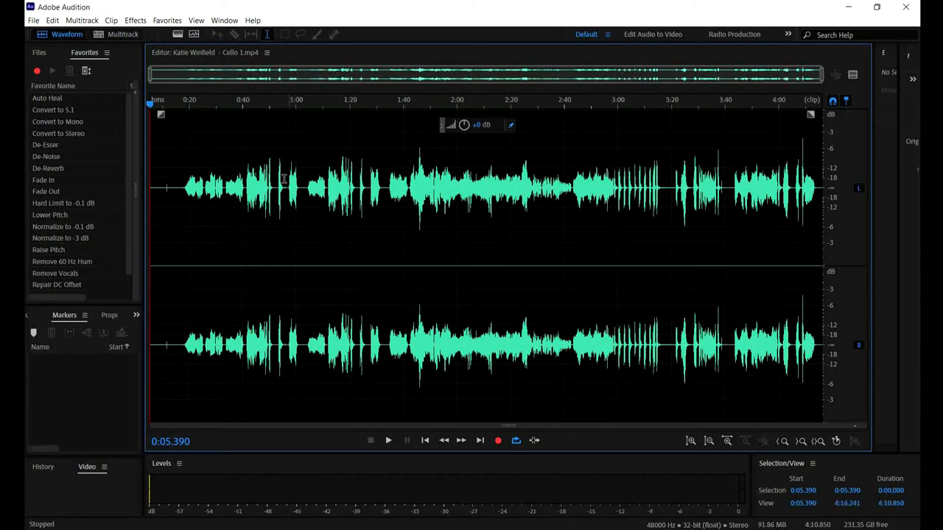
left_click_drag(150, 188, 383, 188)
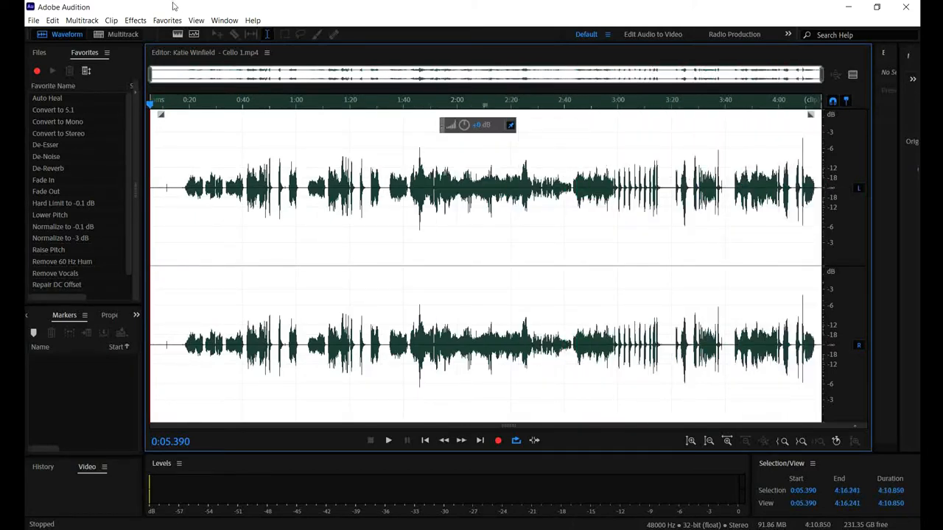
left_click(135, 20)
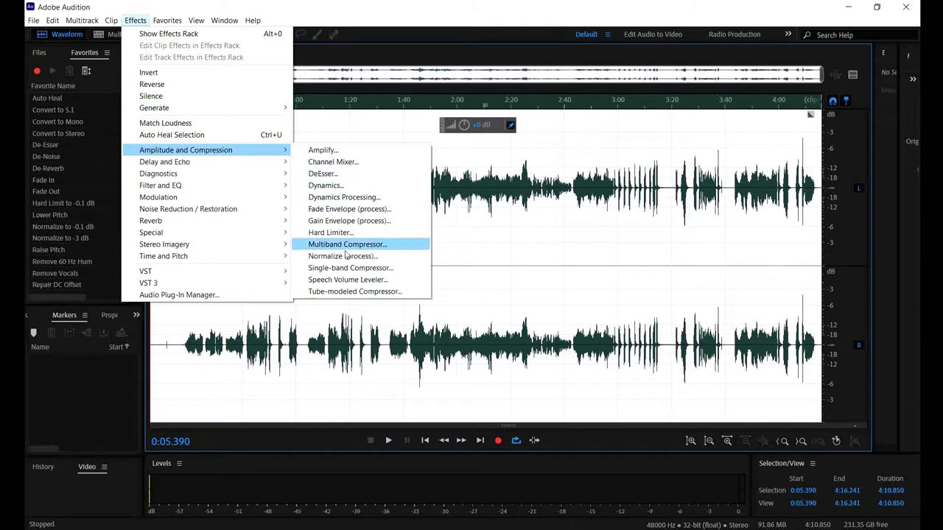
mouse_move(342, 257)
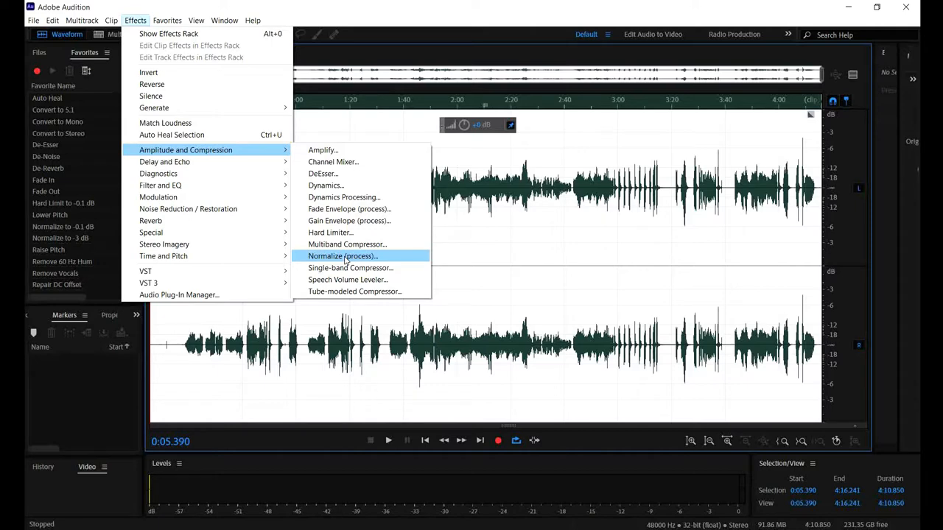
left_click(342, 256)
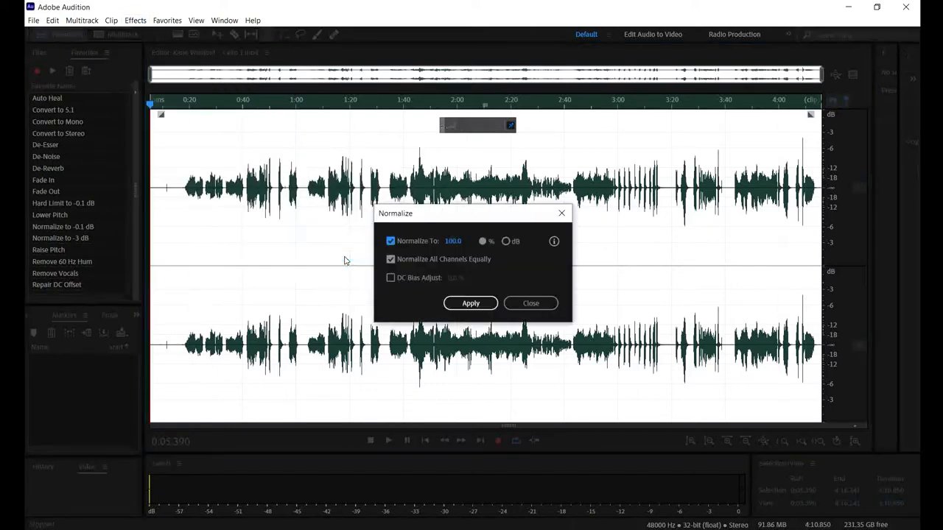
left_click(471, 303)
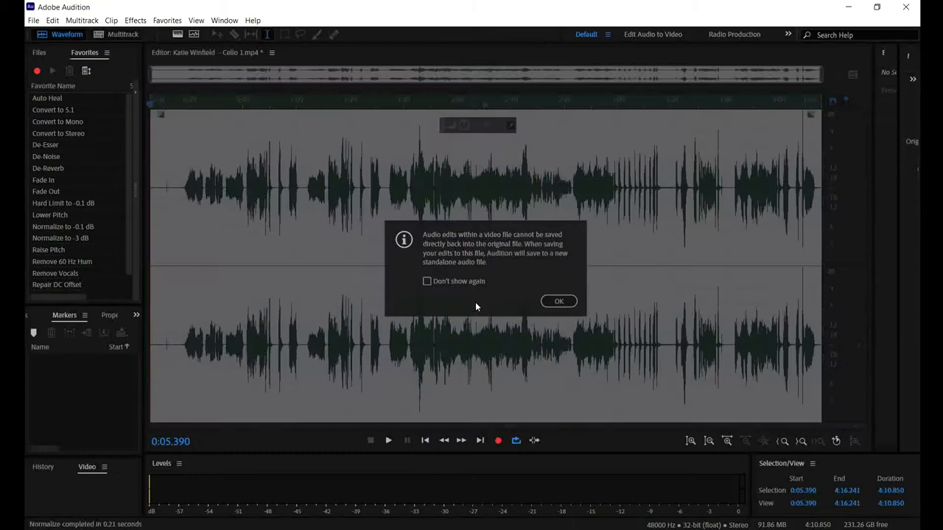
left_click(558, 300)
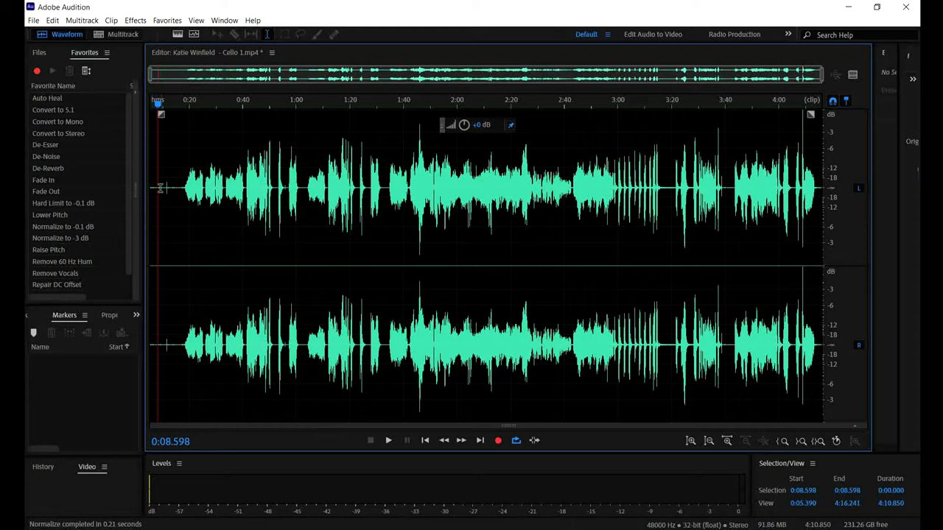
Reposition the playback point near the start of the louder cello clip
left_click(160, 189)
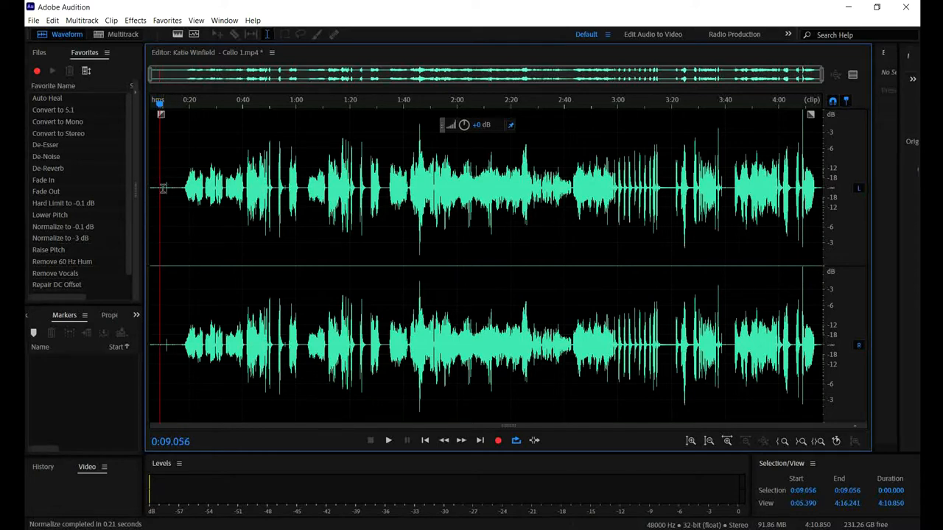
left_click(388, 440)
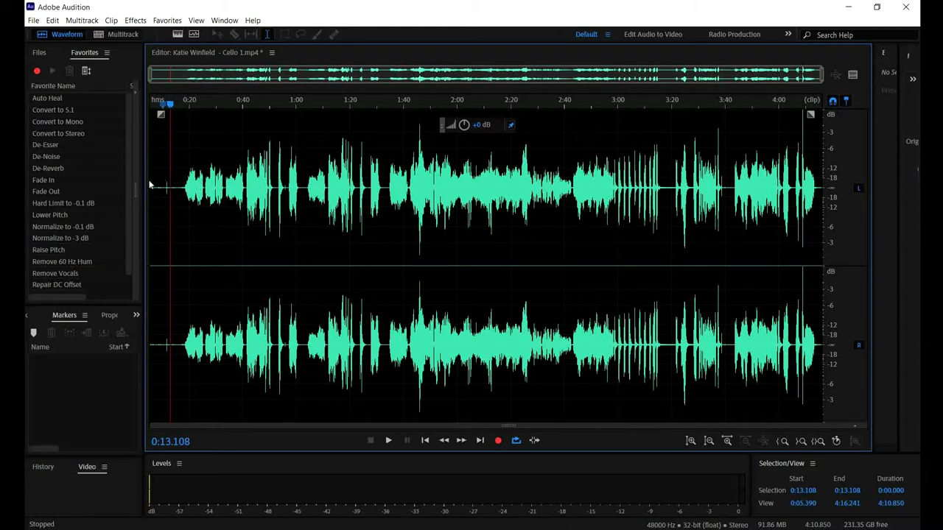
Apply the Waves C1 gate Stereo dynamics effect to the whole Cello 1 waveform
left_click_drag(155, 189, 650, 189)
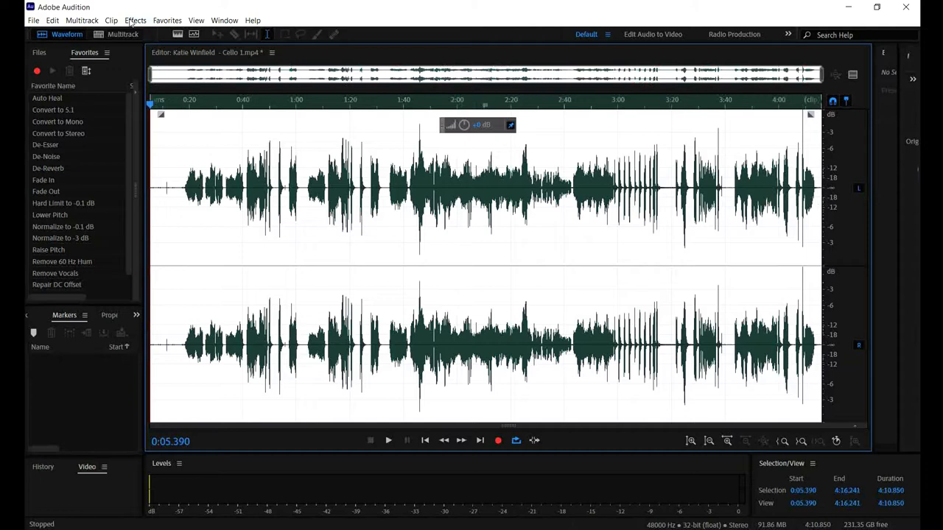
left_click(136, 21)
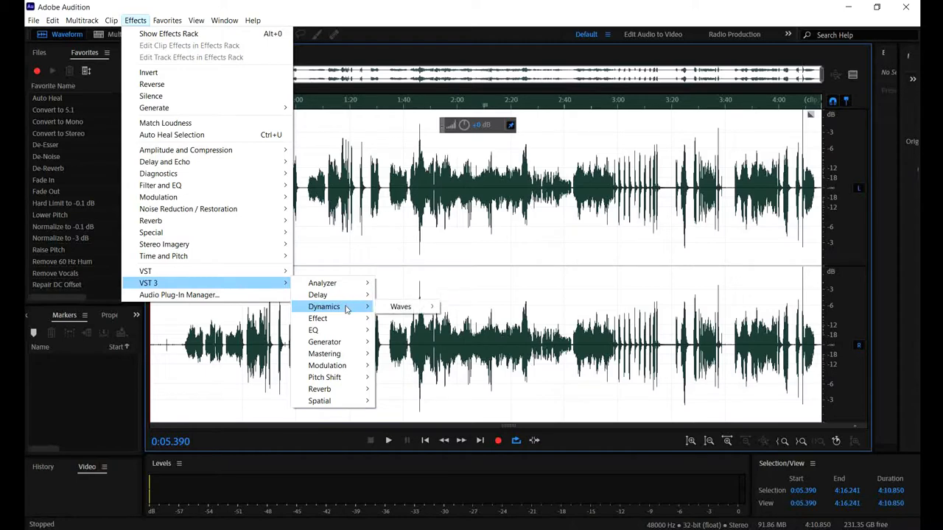
mouse_move(400, 306)
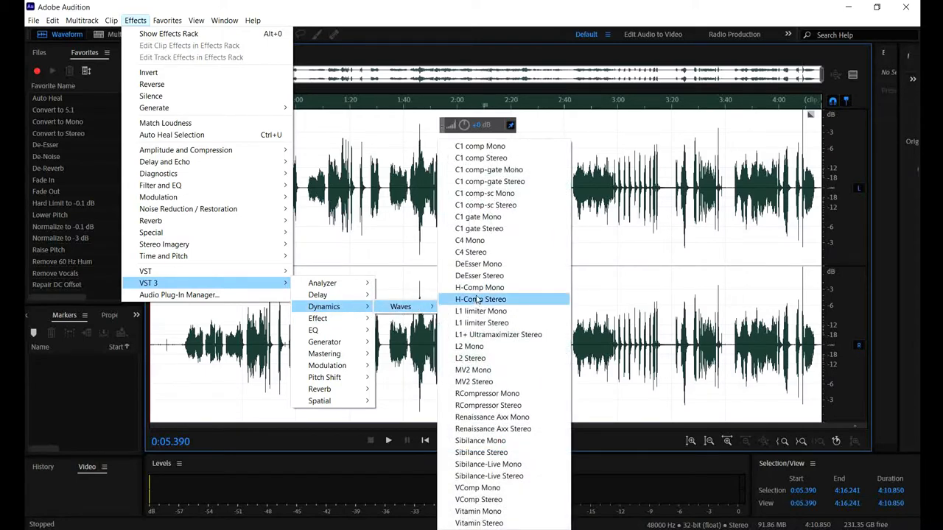
mouse_move(477, 263)
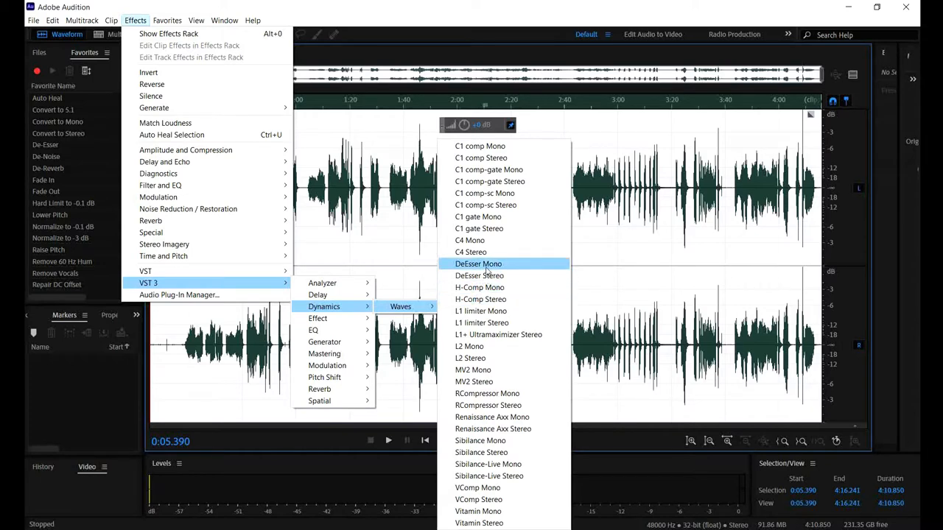
mouse_move(478, 228)
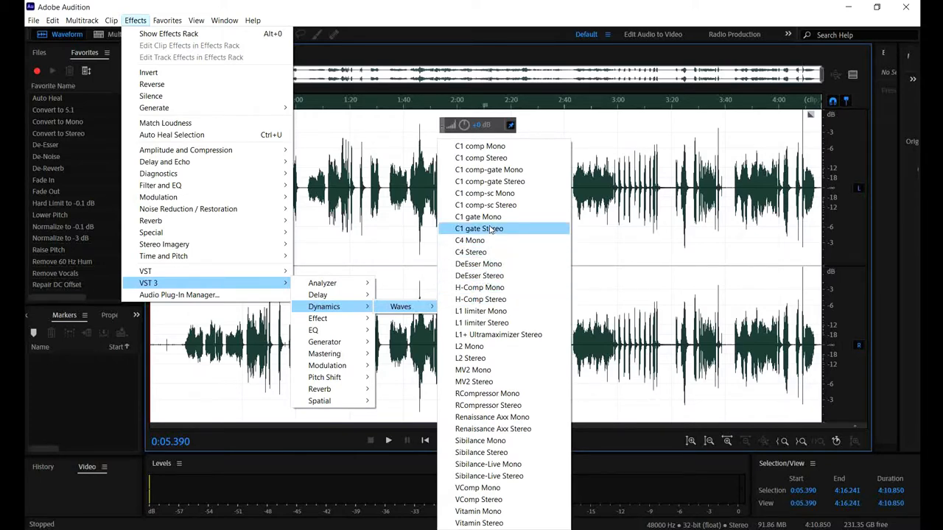
left_click(479, 228)
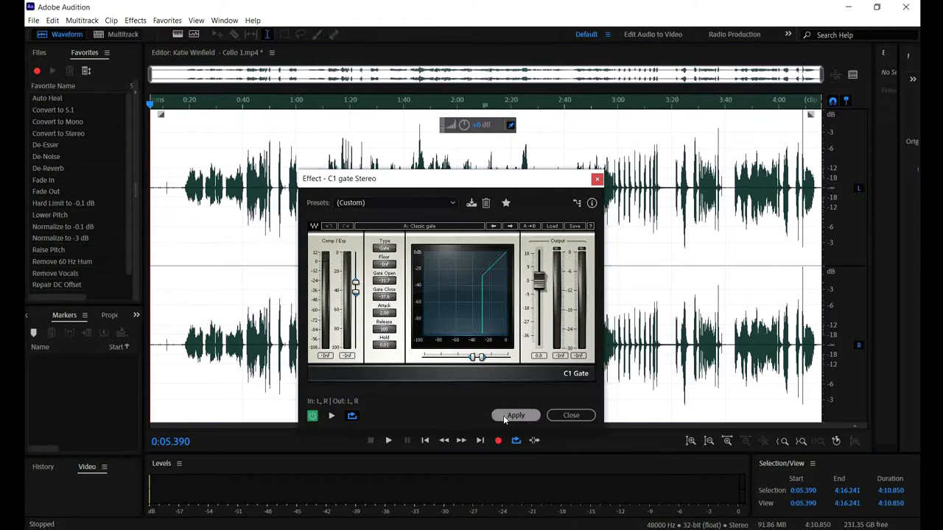
left_click(515, 415)
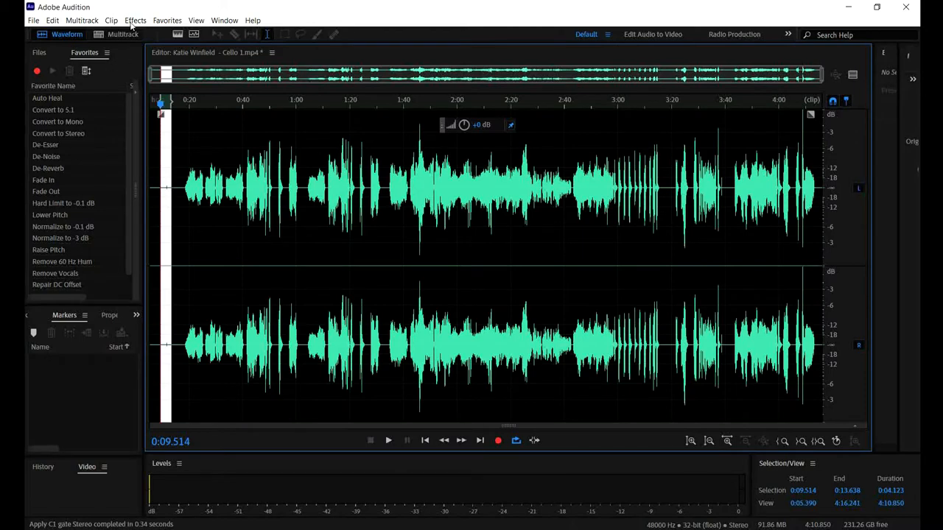
left_click(135, 21)
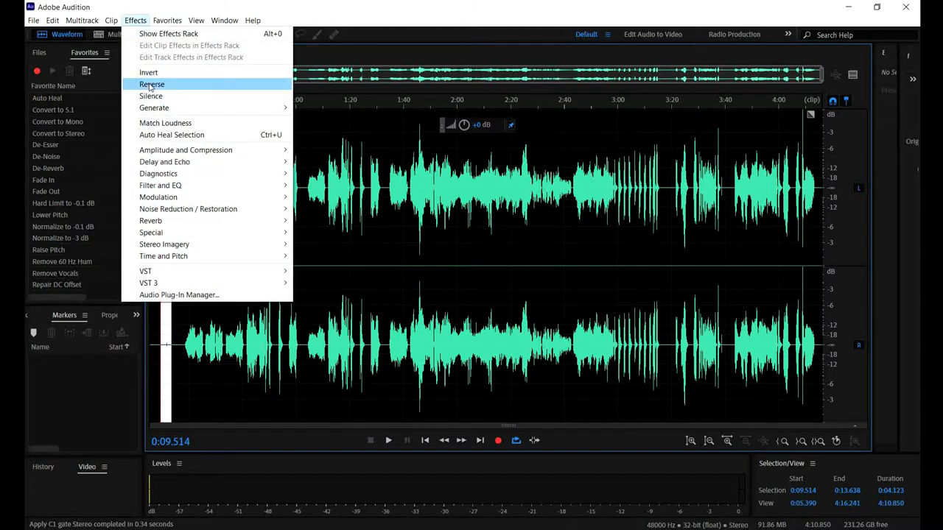
left_click(150, 96)
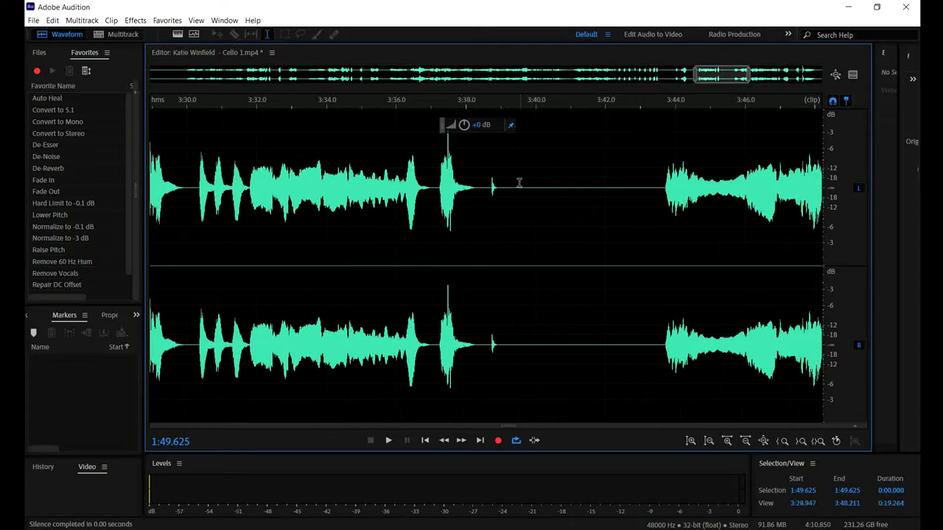
left_click(492, 189)
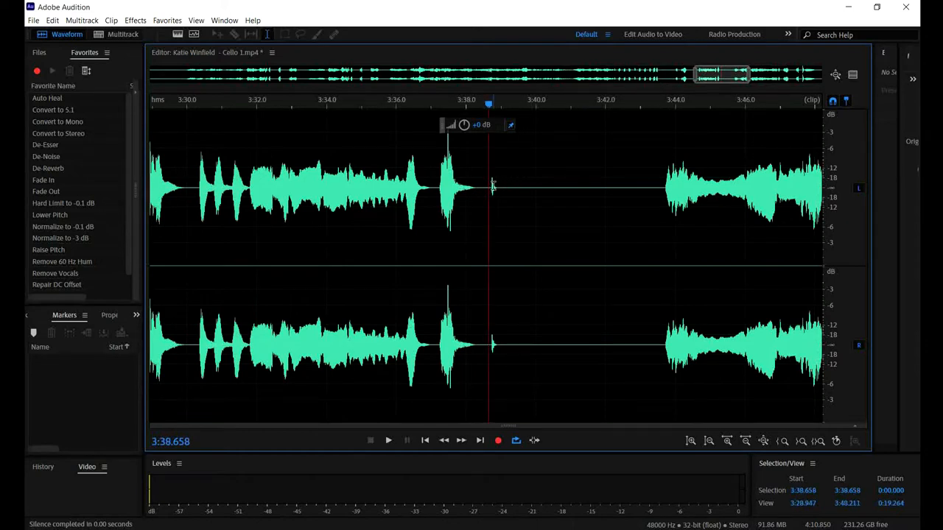
left_click(489, 189)
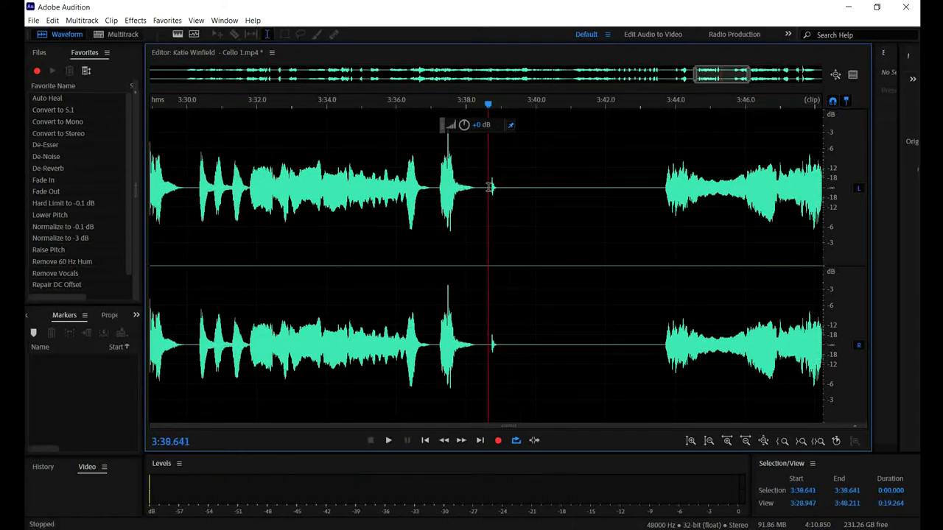
left_click(518, 190)
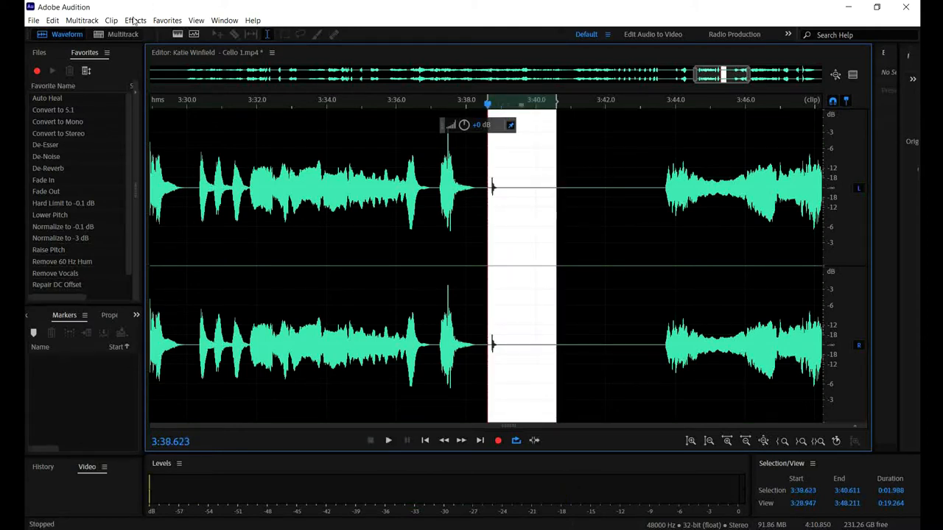
left_click(136, 20)
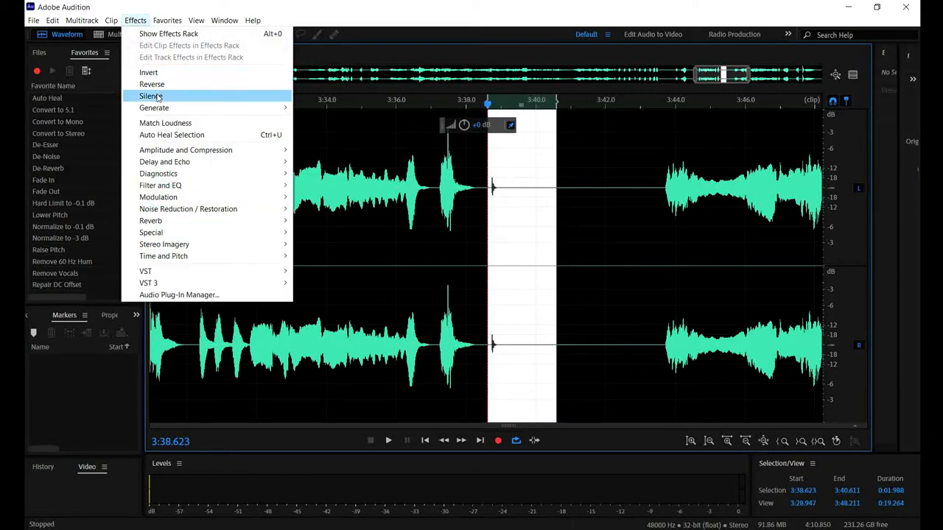
left_click(150, 95)
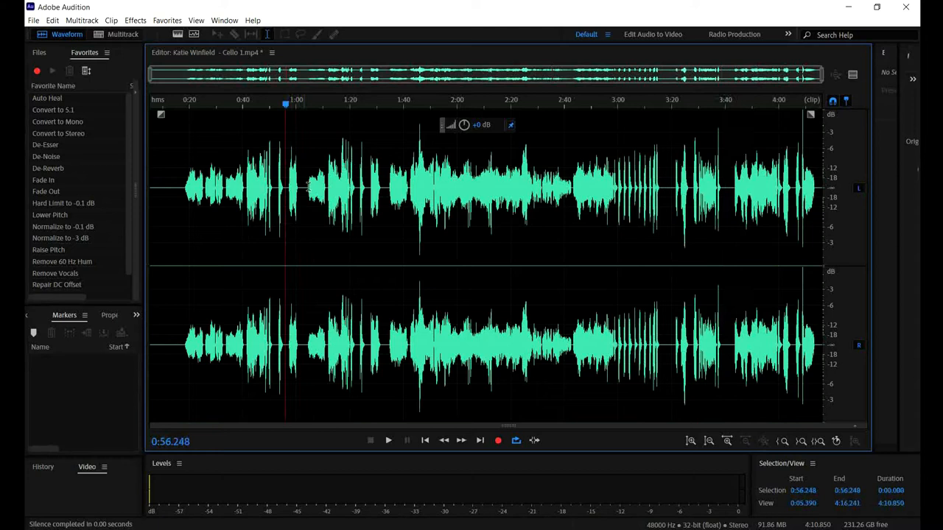
left_click(188, 100)
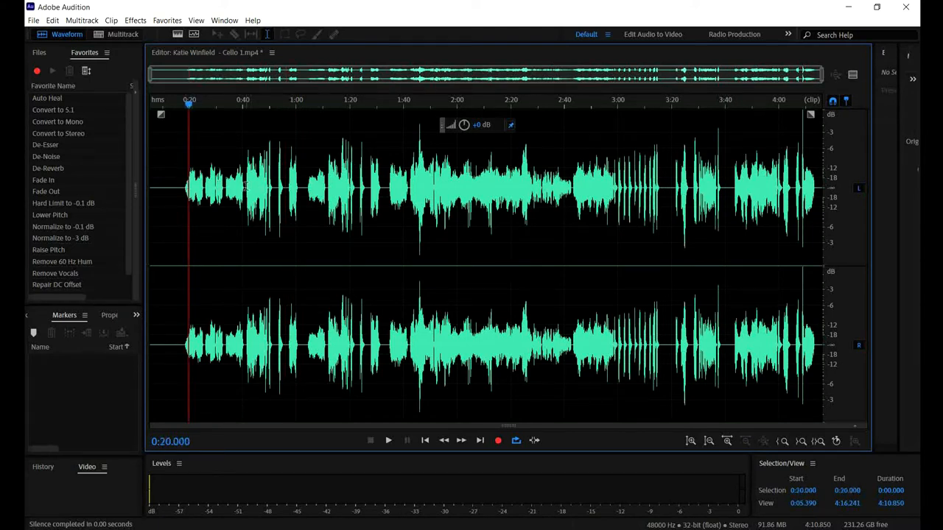
left_click(389, 439)
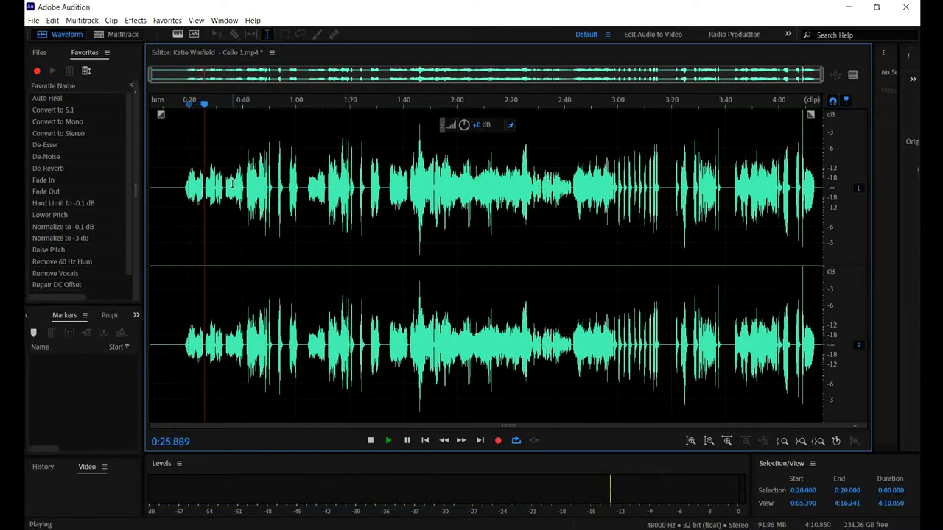
left_click(388, 438)
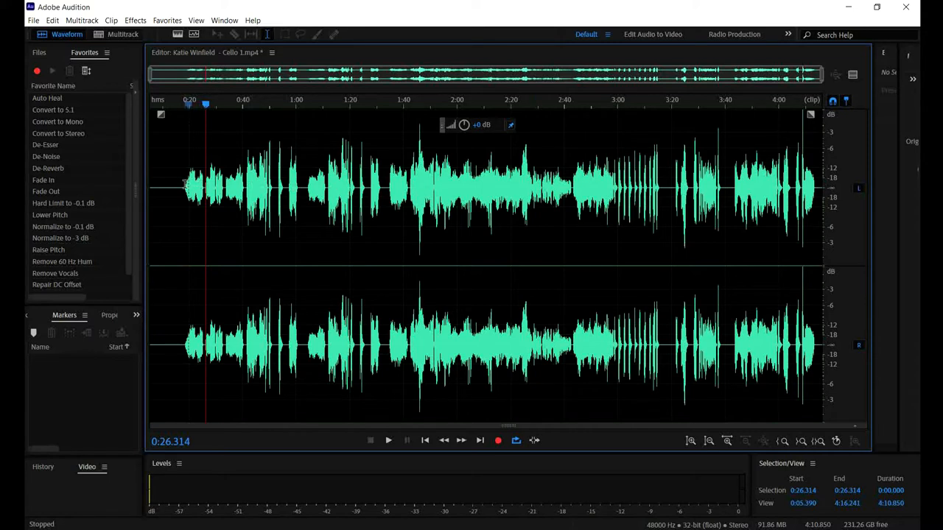
mouse_move(184, 184)
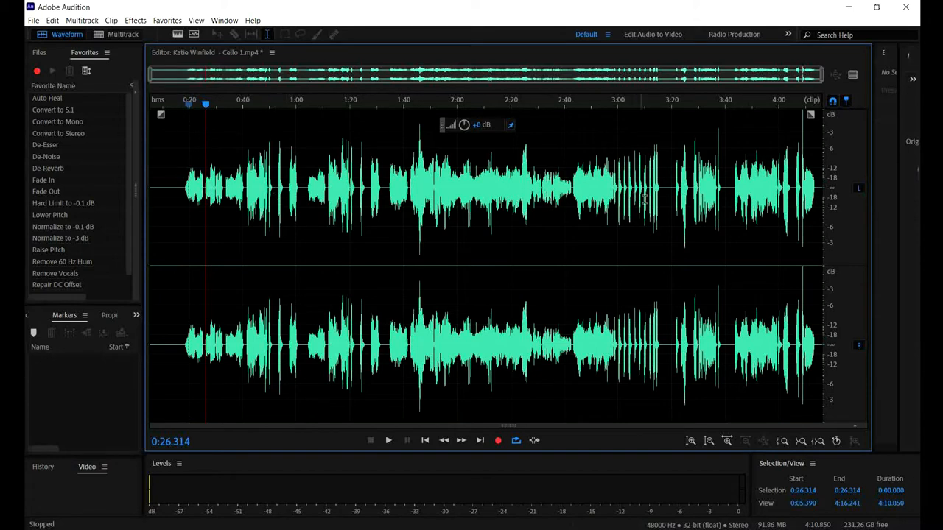
mouse_move(154, 194)
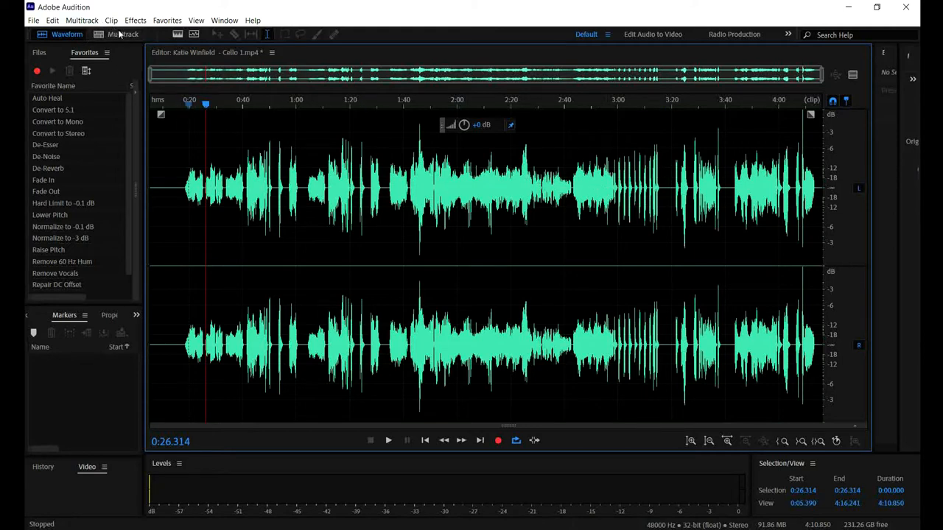
mouse_move(124, 35)
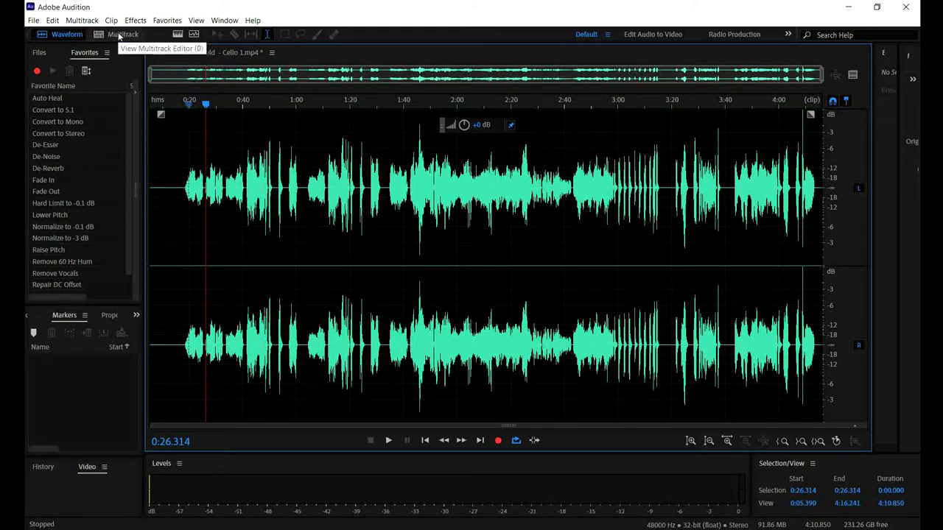
Return to the Vox12 multitrack session, solo the Cello Mix track and audition it
left_click(124, 35)
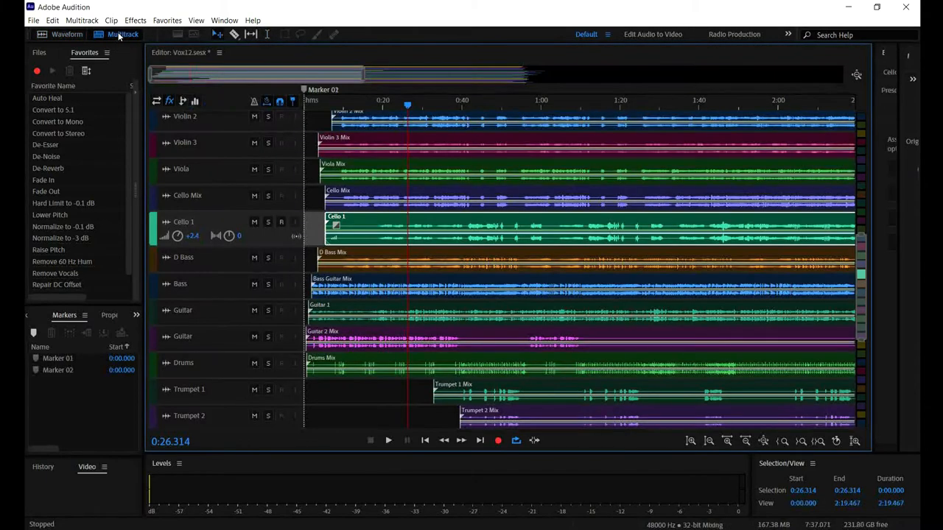
mouse_move(380, 228)
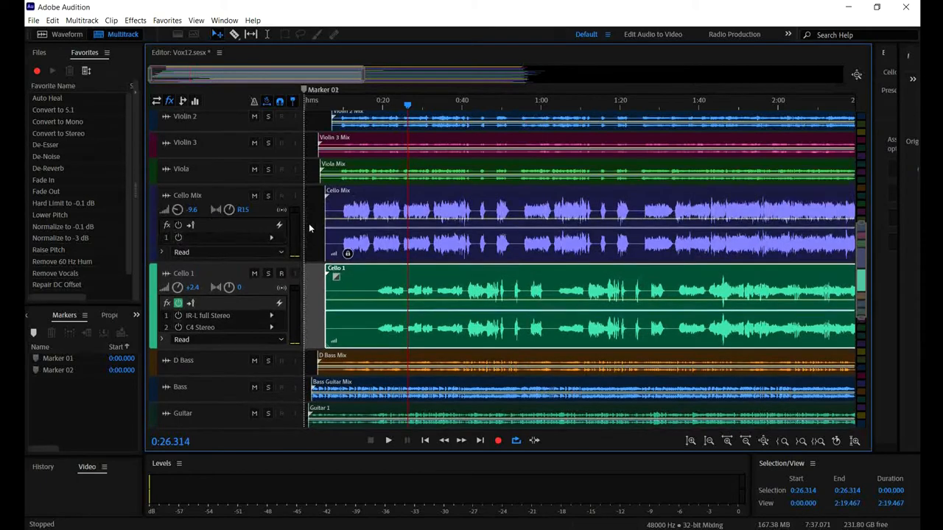
mouse_move(361, 215)
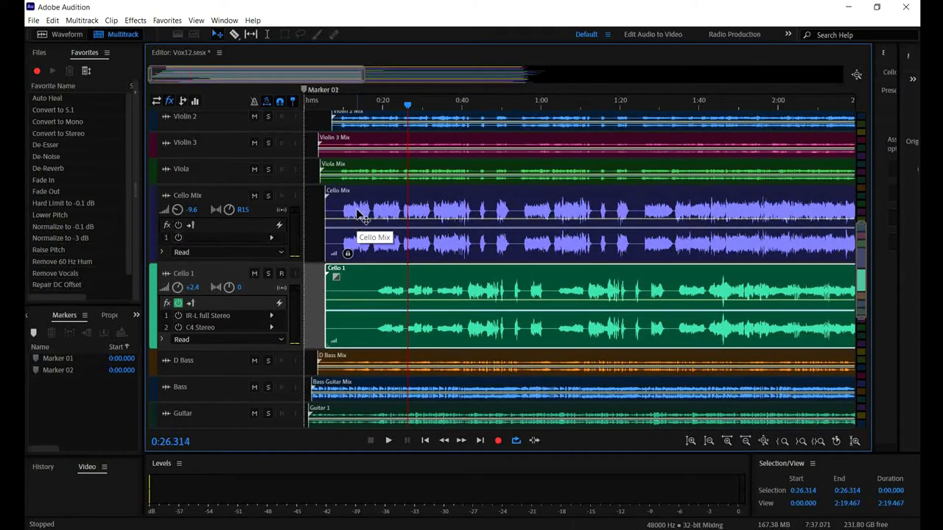
mouse_move(567, 214)
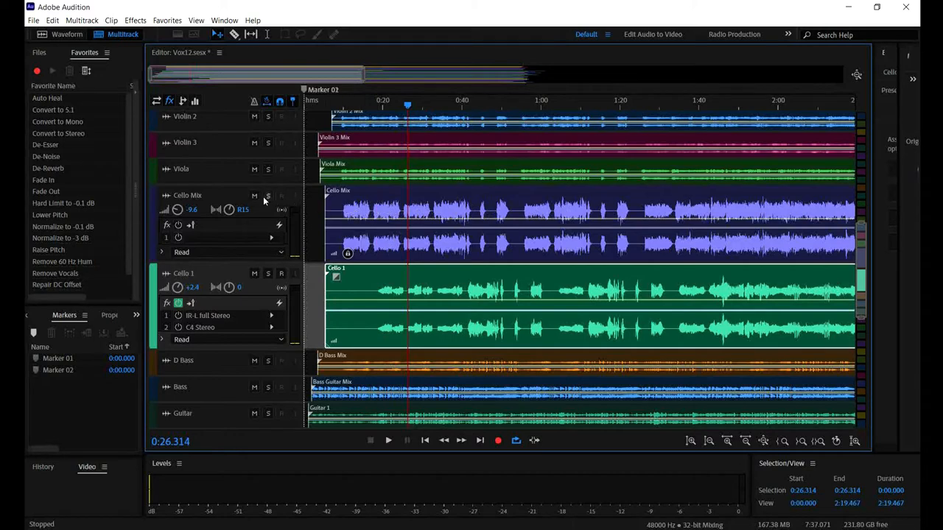
left_click(268, 194)
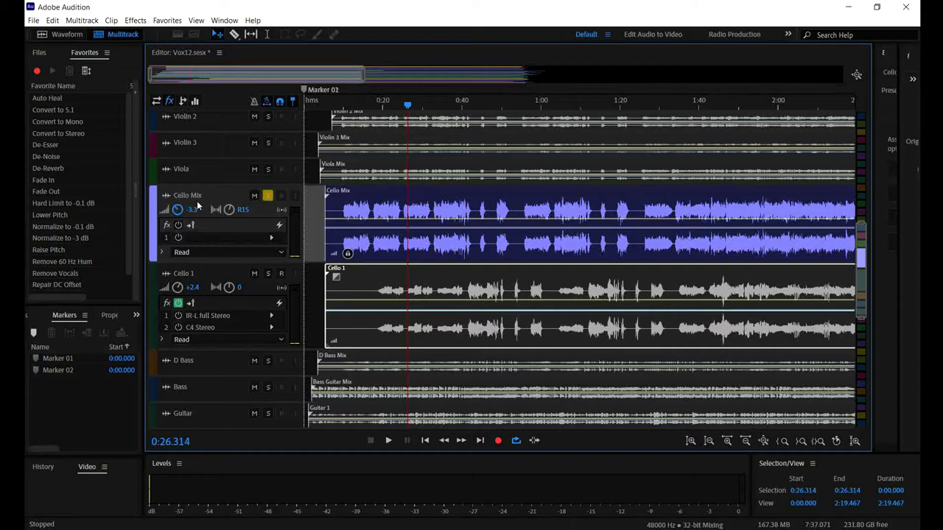
left_click(389, 441)
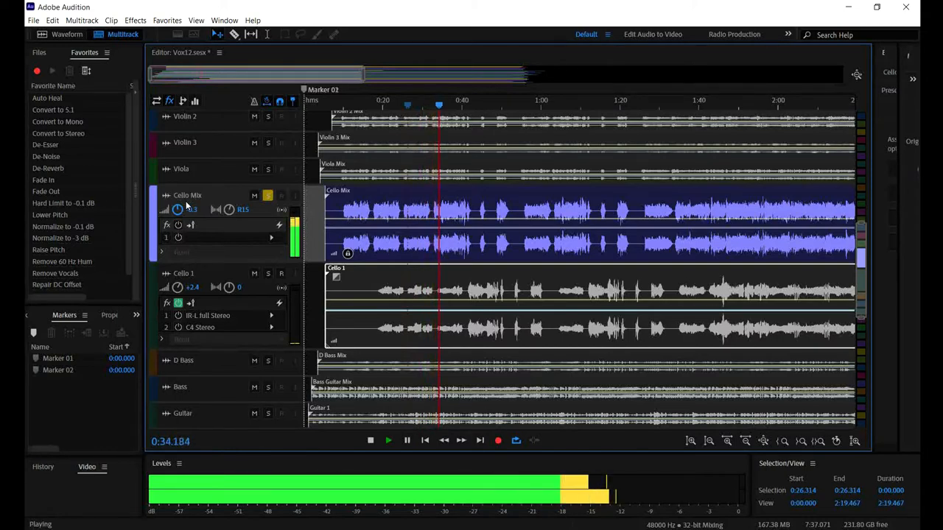
left_click(372, 439)
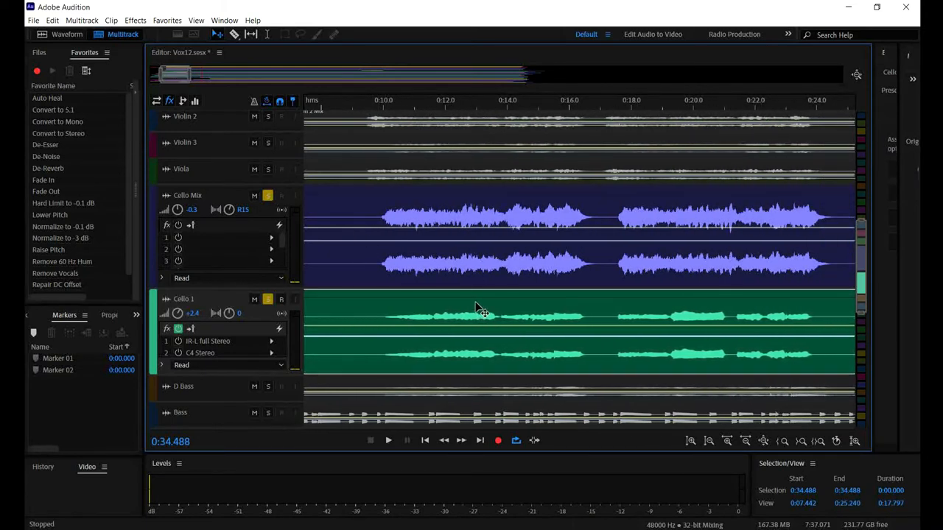
mouse_move(615, 96)
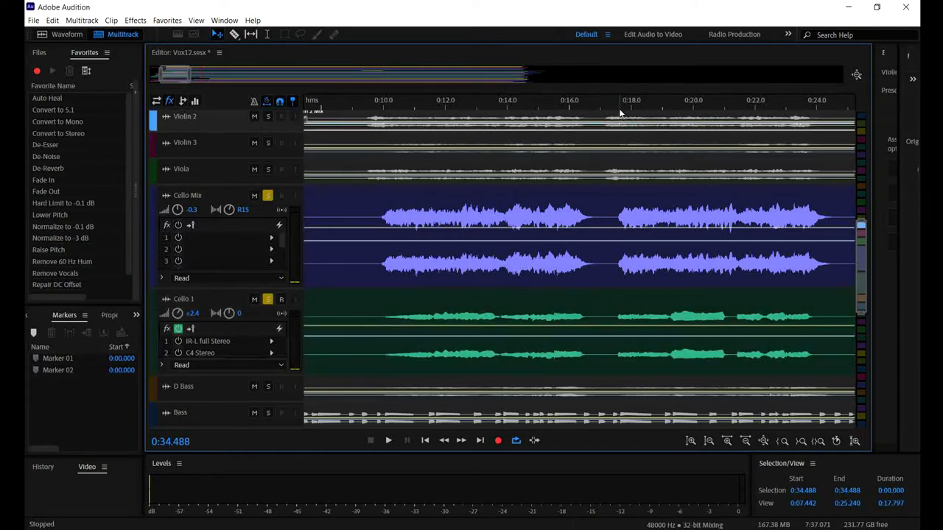
Audition part of the cello clips, then solo the Cello 1 track
left_click(617, 106)
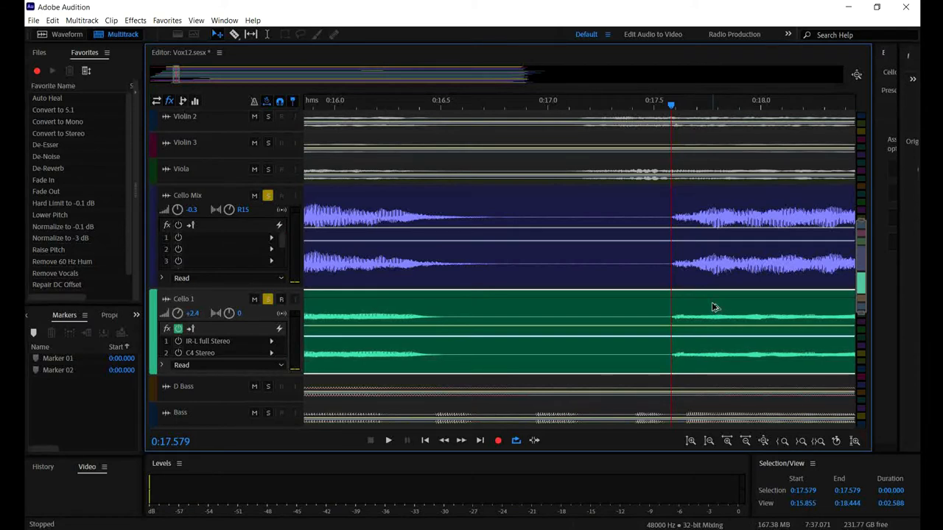
left_click(389, 441)
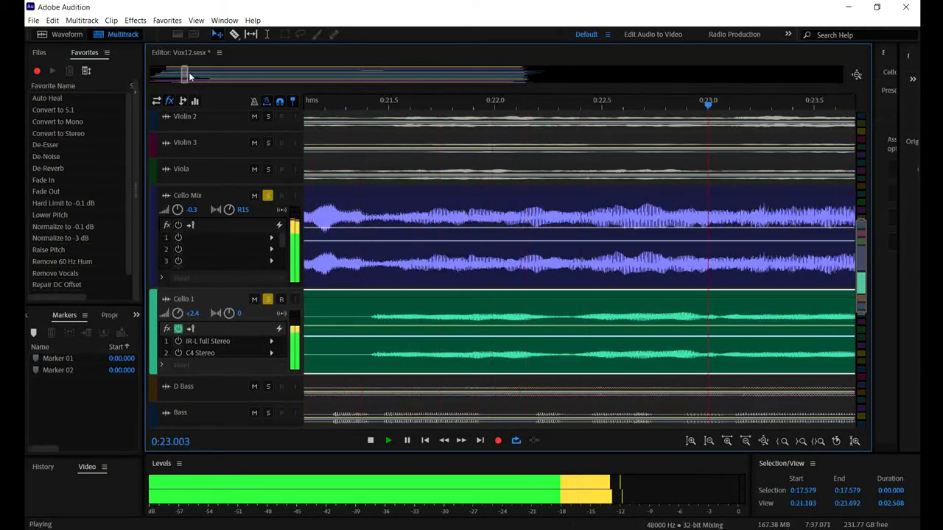
left_click(371, 441)
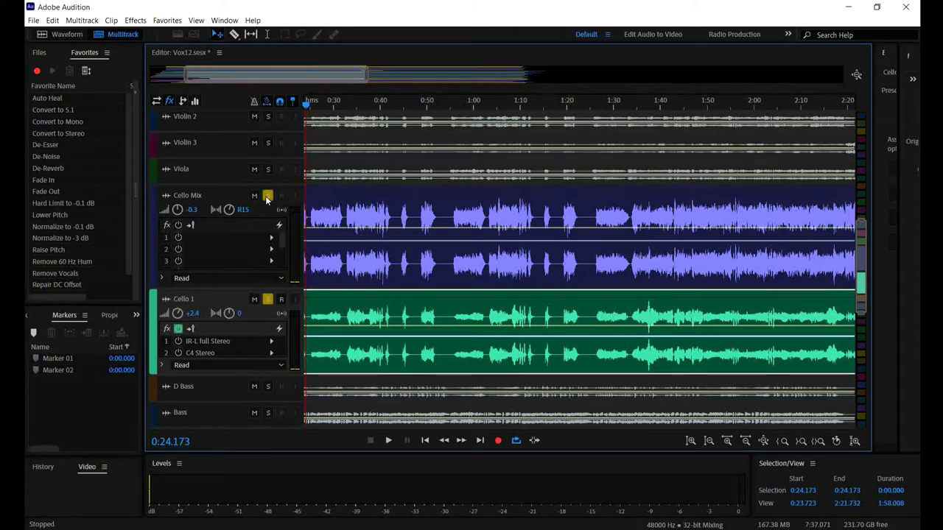
left_click(268, 194)
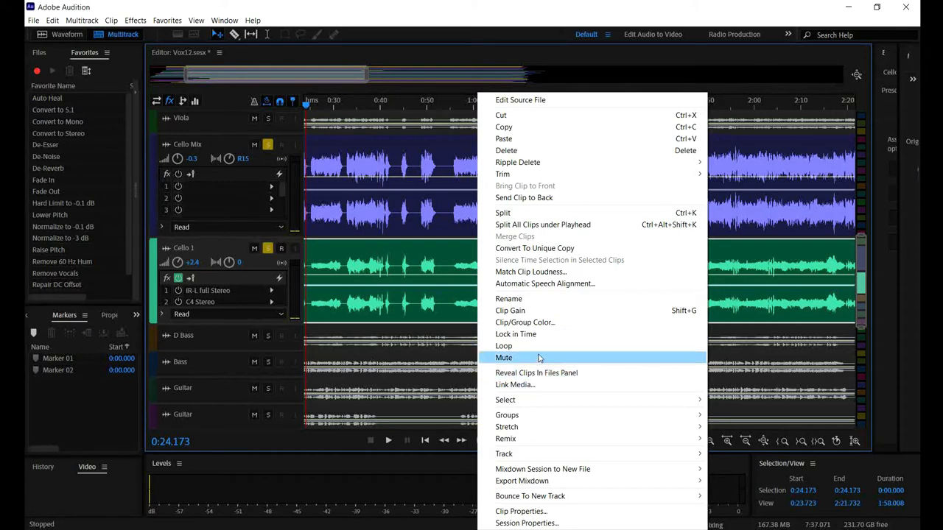
mouse_move(536, 333)
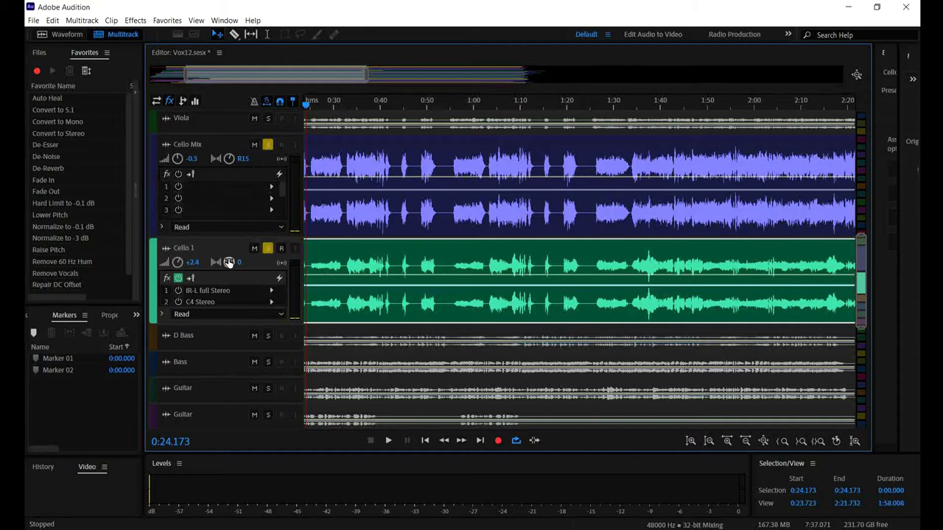
Unsolo Cello Mix so only Cello 1 is soloed, and resume playback around 0:40
left_click(268, 145)
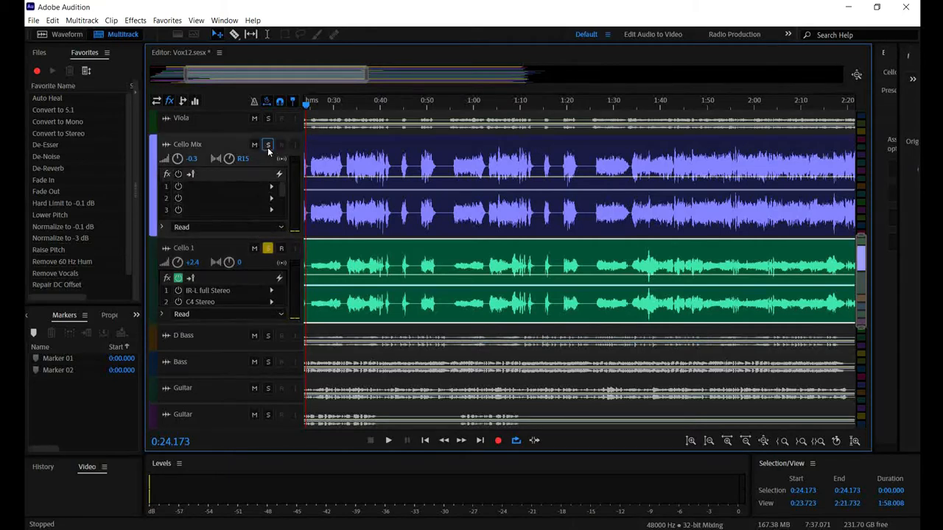
left_click(268, 145)
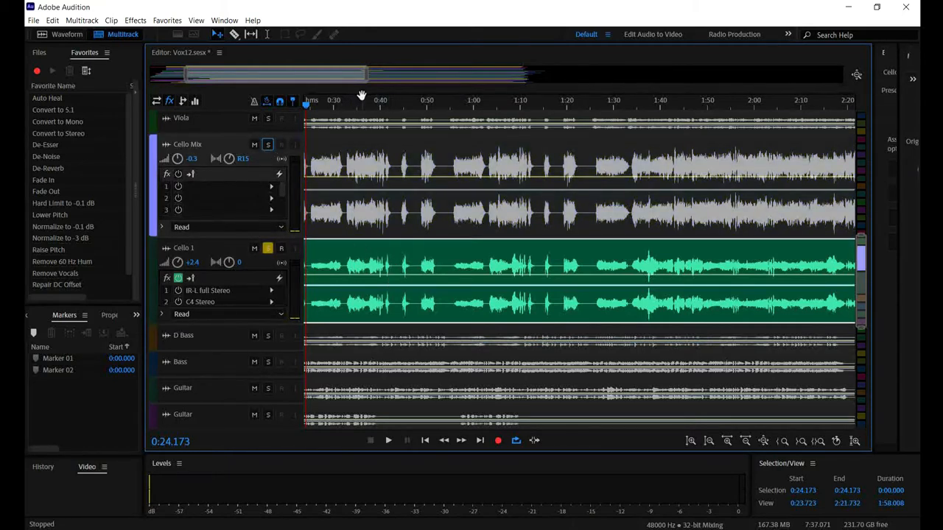
left_click(389, 440)
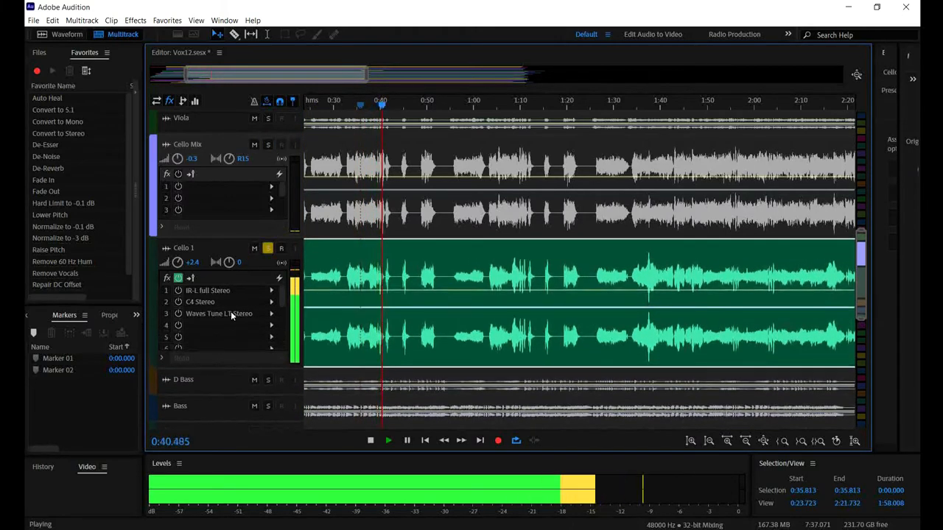
left_click(371, 440)
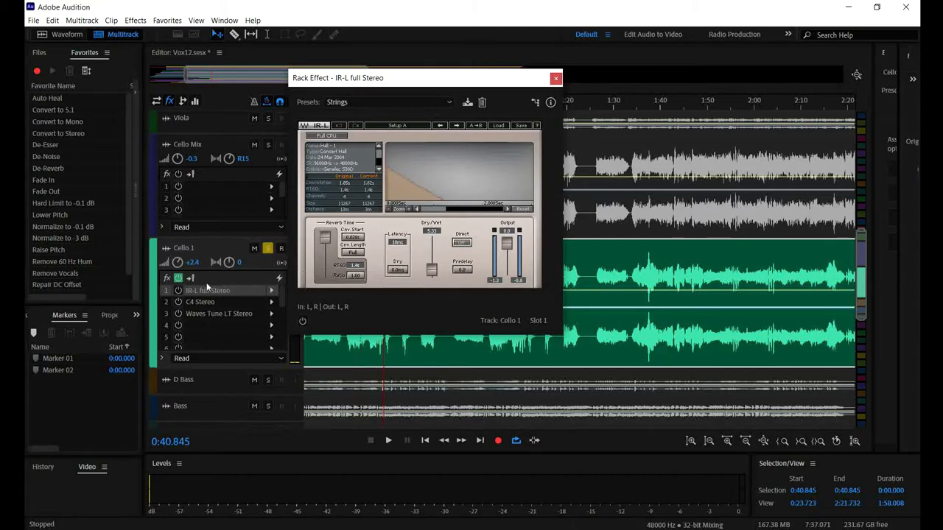
left_click(178, 288)
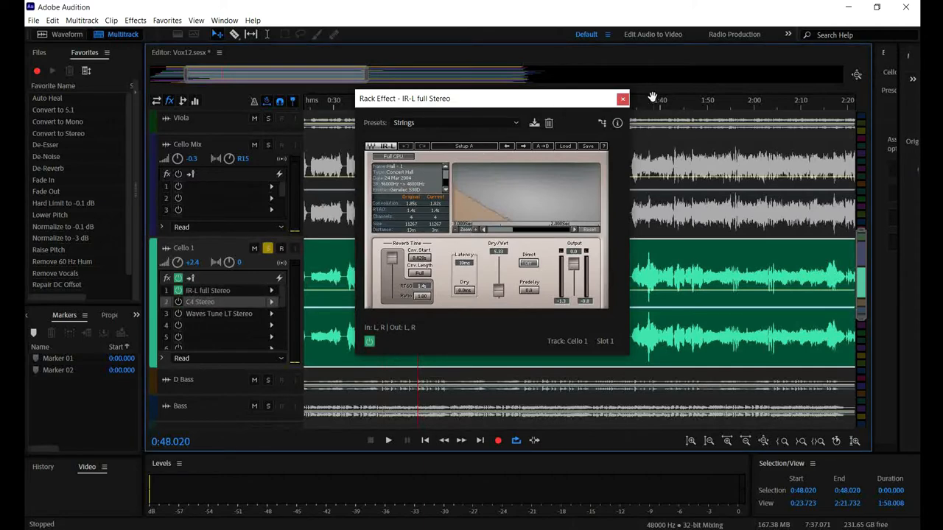
left_click(622, 97)
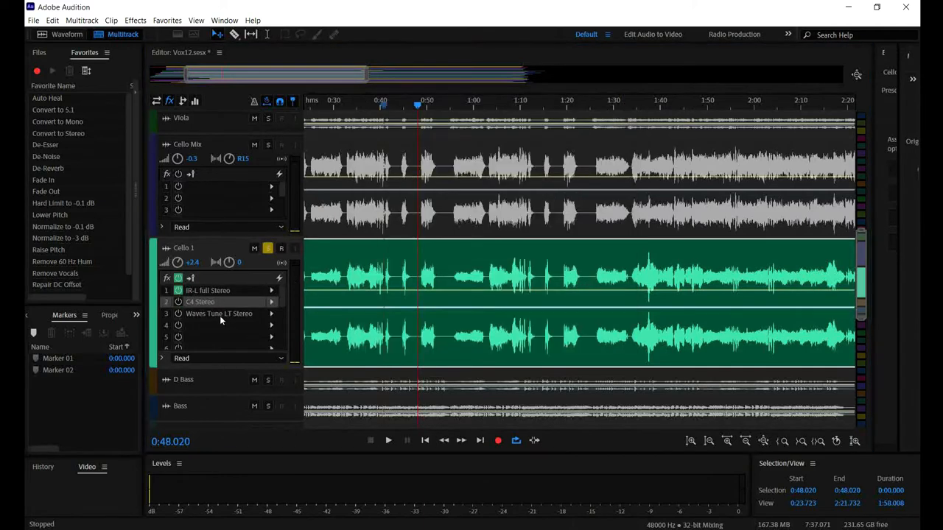
Tweak the C4 multiband processor's Strings bands on Cello 1 while auditioning, then close its window
double_click(200, 302)
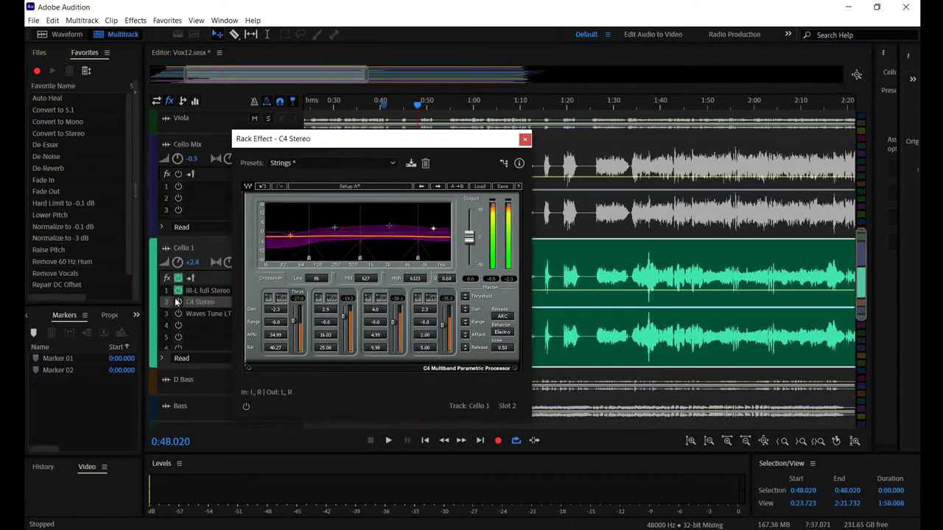
left_click(246, 407)
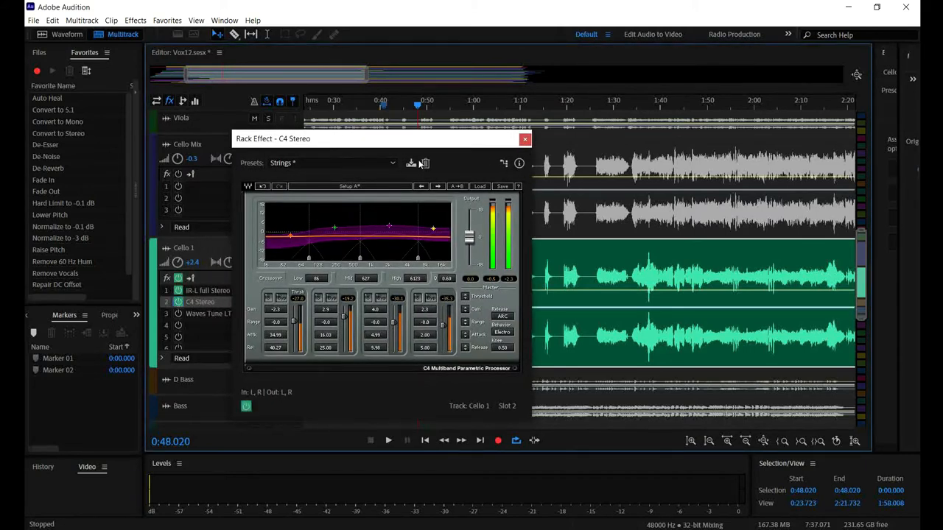
left_click_drag(274, 138, 165, 123)
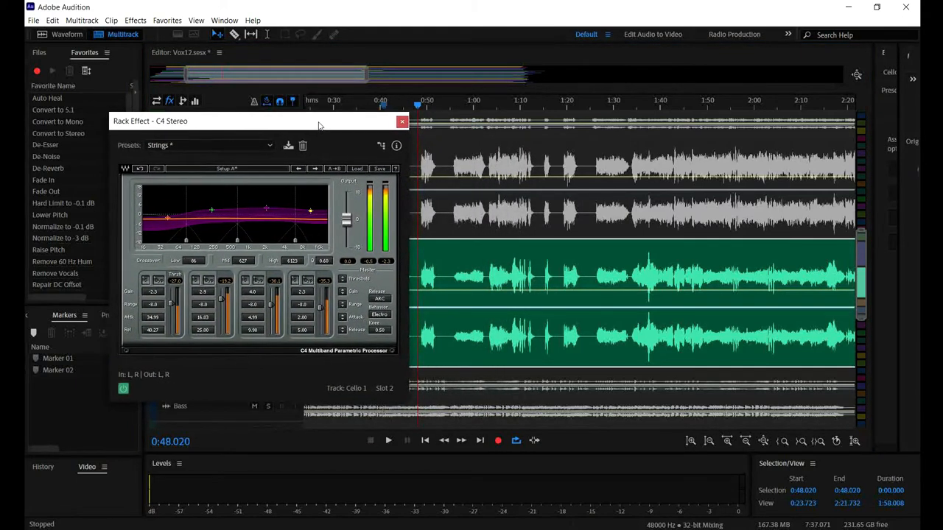
mouse_move(361, 244)
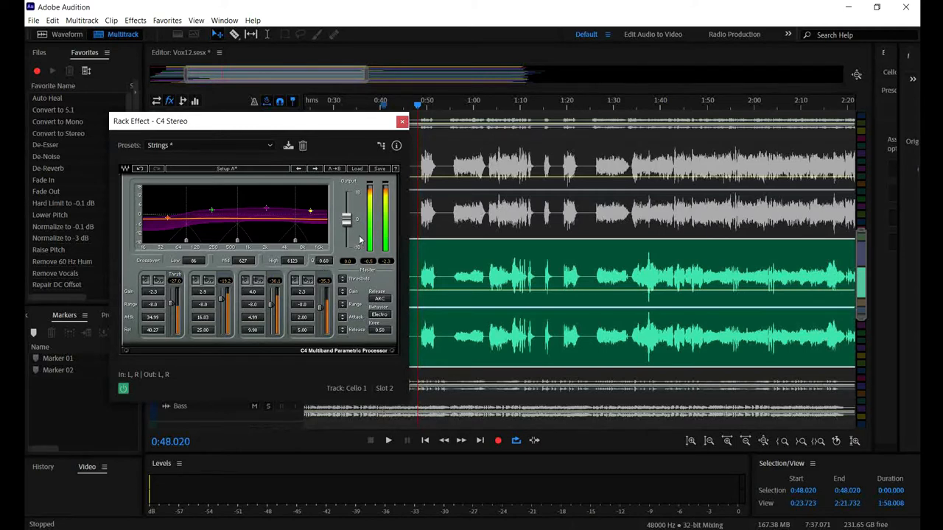
left_click(388, 440)
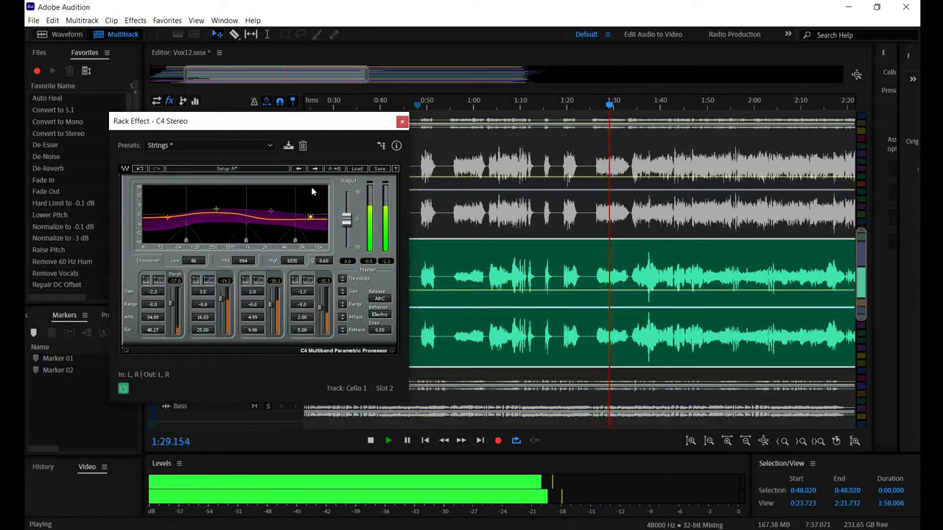
left_click(370, 441)
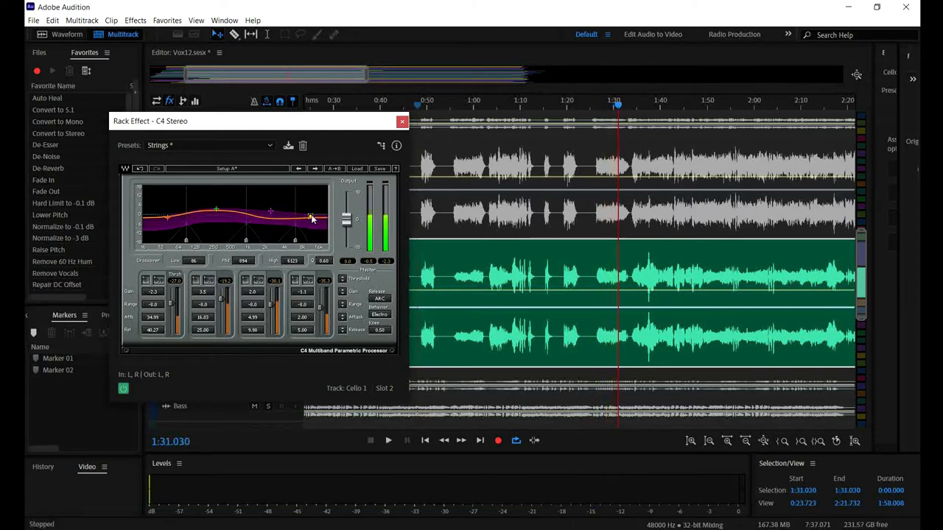
left_click(400, 120)
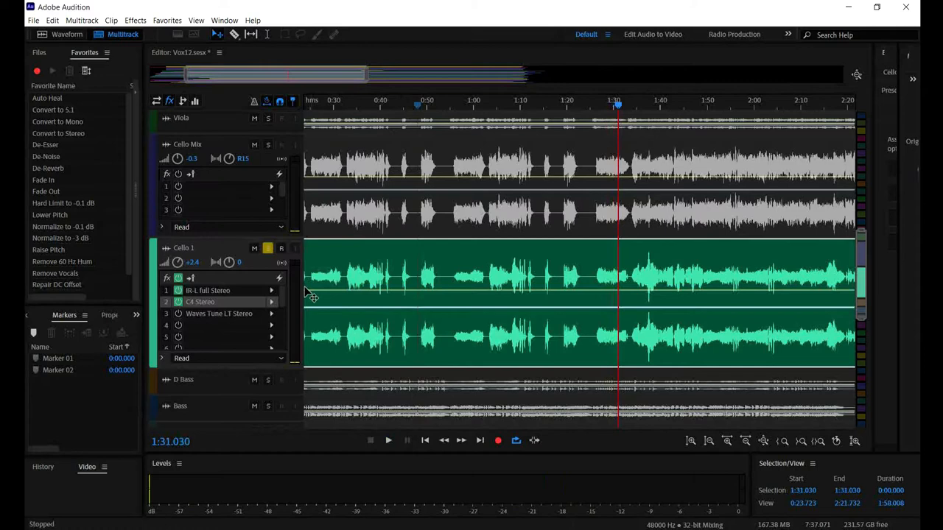
mouse_move(455, 264)
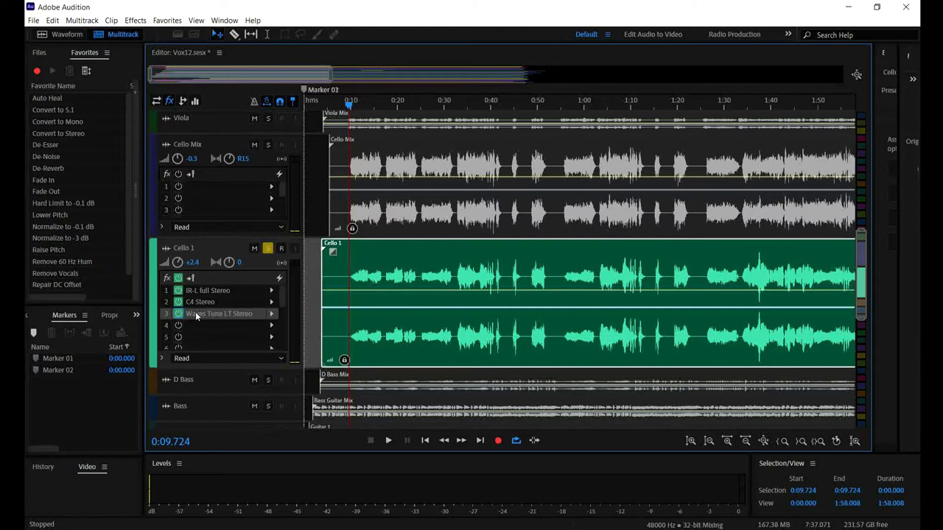
mouse_move(215, 316)
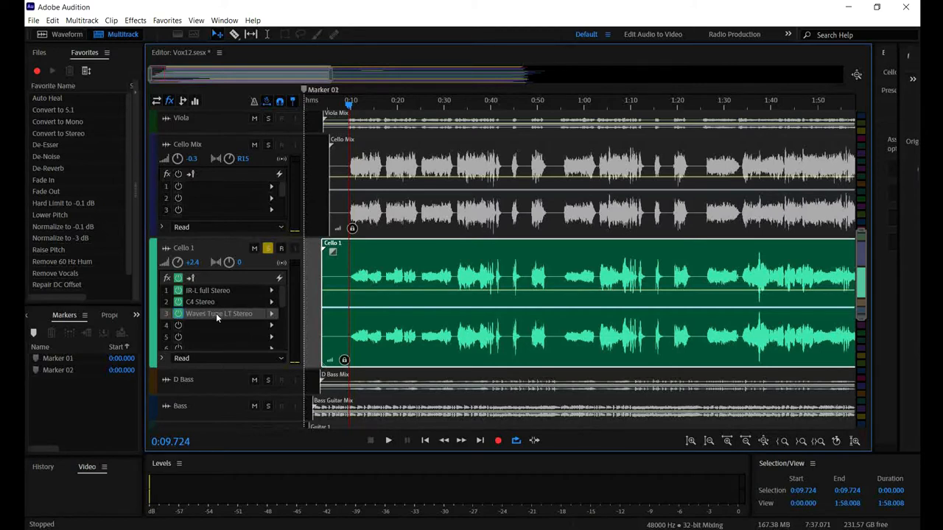
Bring up the Waves Tune LT Stereo plugin from the Cello 1 effects rack
double_click(220, 314)
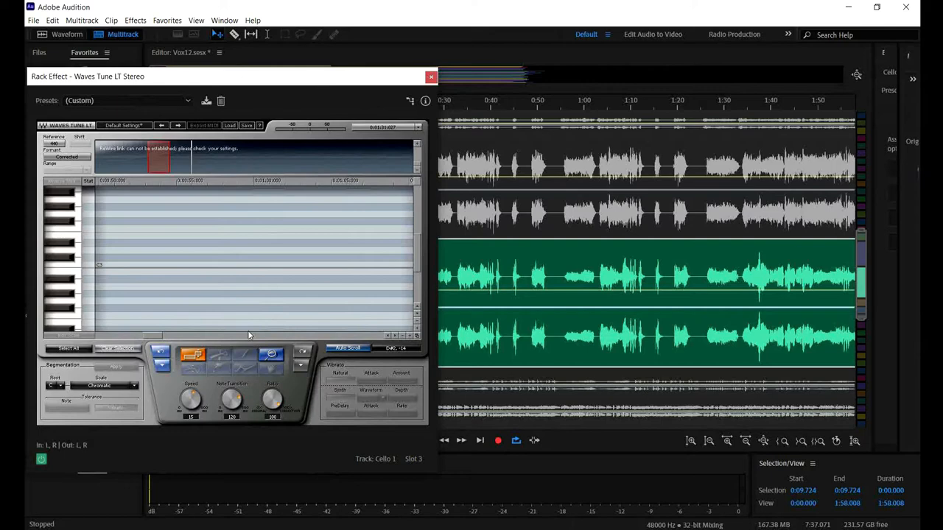
Let Waves Tune LT scan the cello into pitch notes, audition the result, then close the plugin
left_click(460, 440)
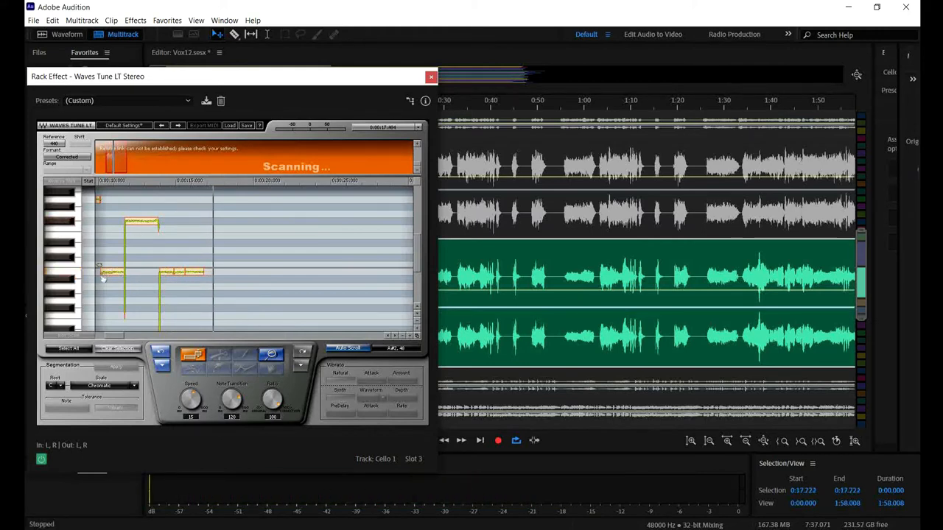
mouse_move(154, 250)
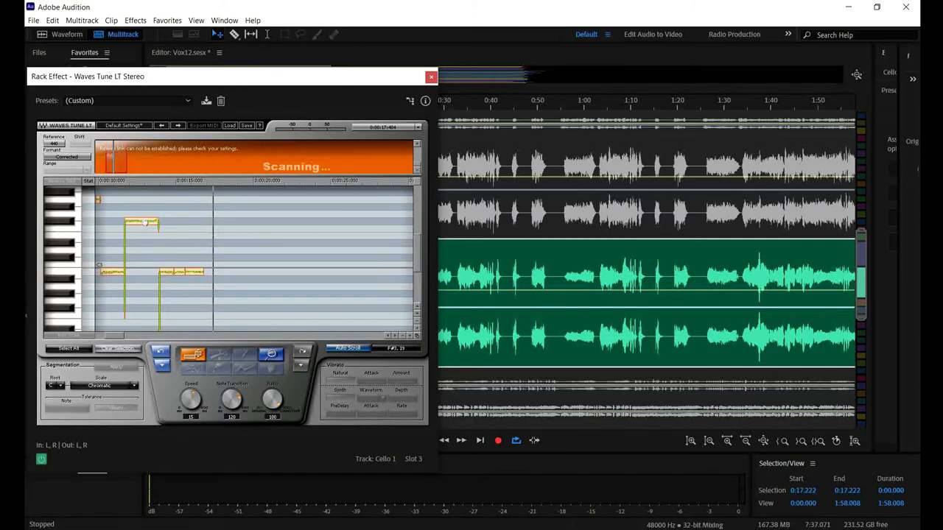
left_click(144, 223)
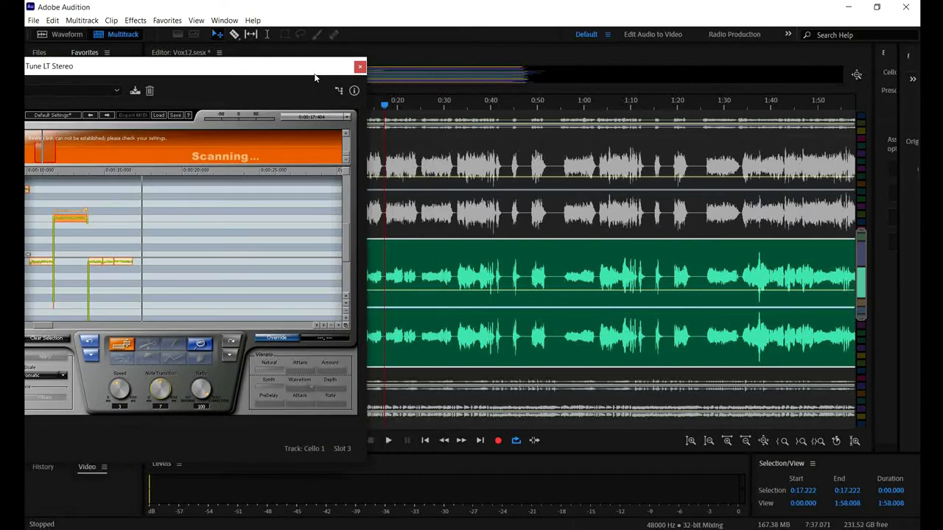
left_click(371, 106)
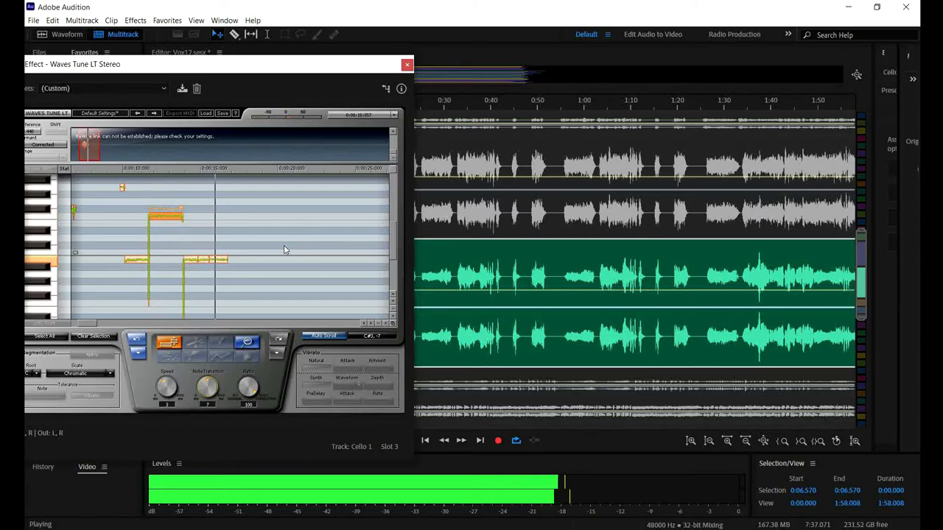
left_click(480, 439)
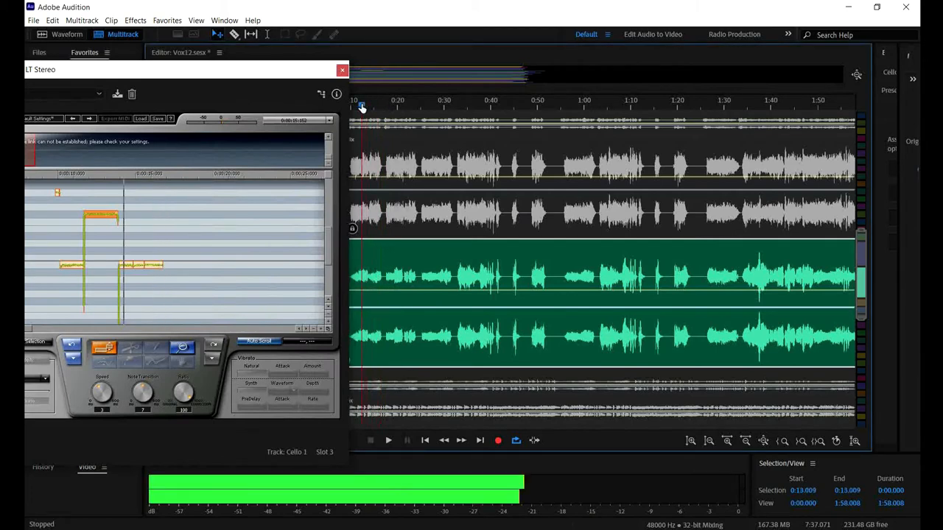
left_click(389, 439)
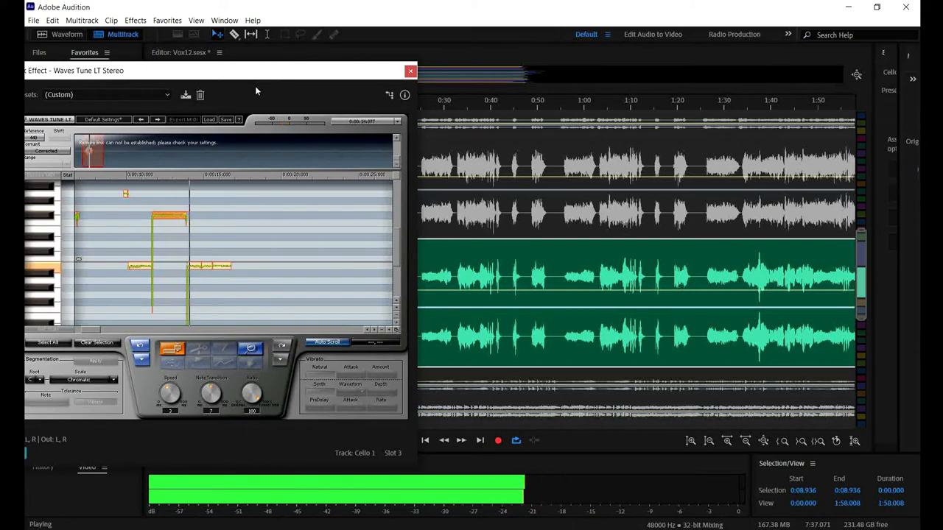
mouse_move(308, 236)
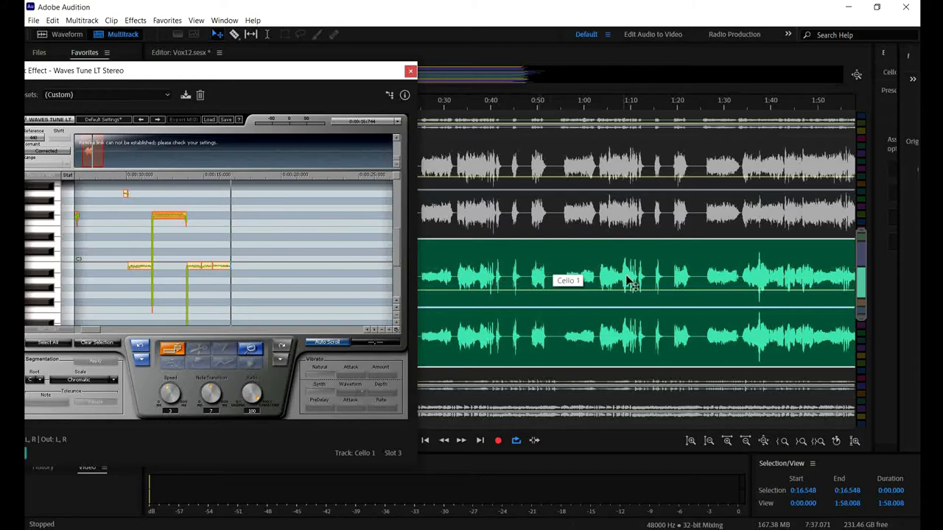
mouse_move(567, 277)
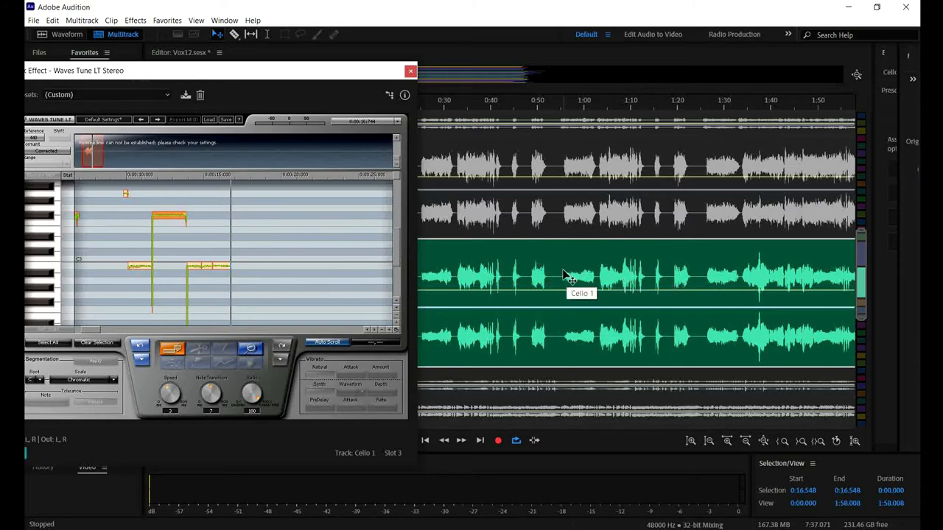
mouse_move(707, 278)
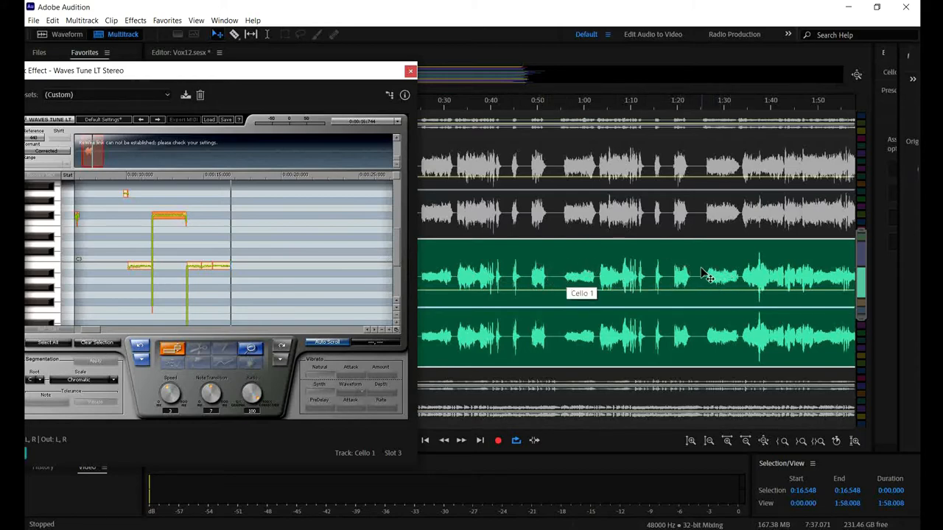
mouse_move(710, 278)
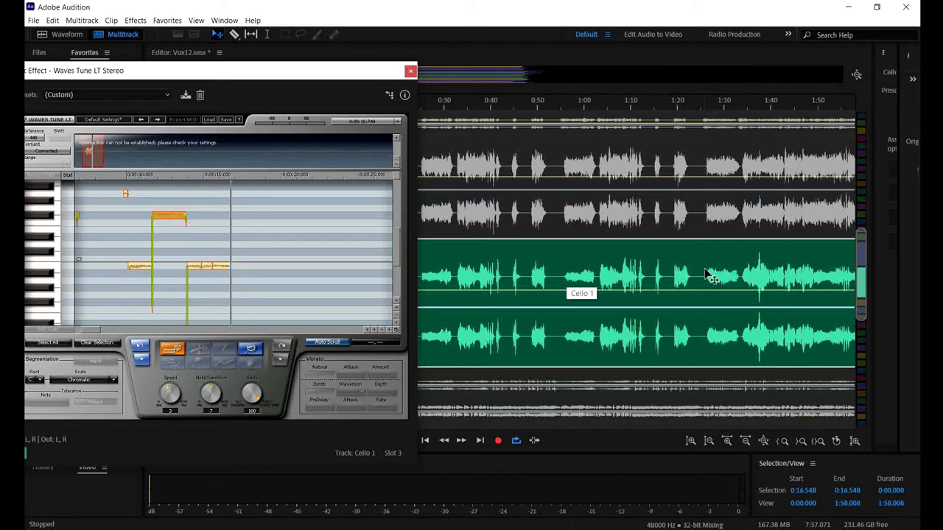
mouse_move(292, 69)
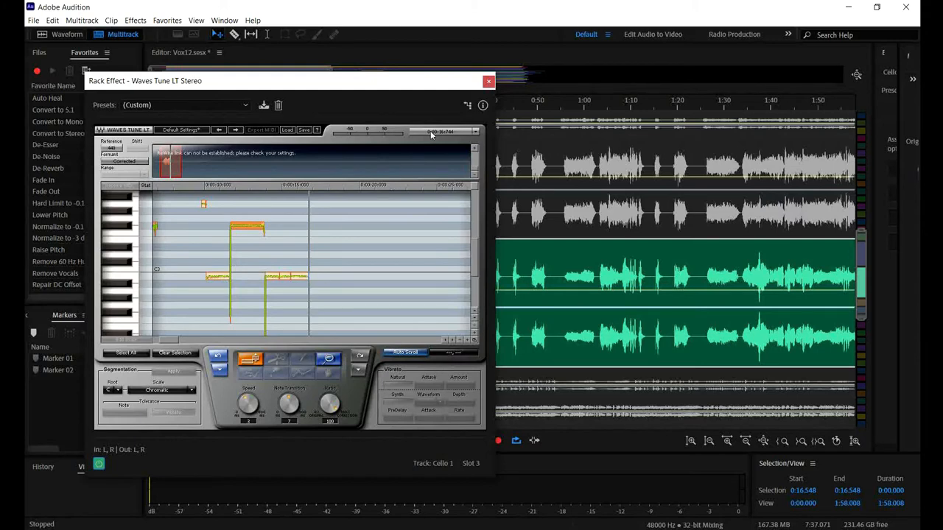
mouse_move(484, 104)
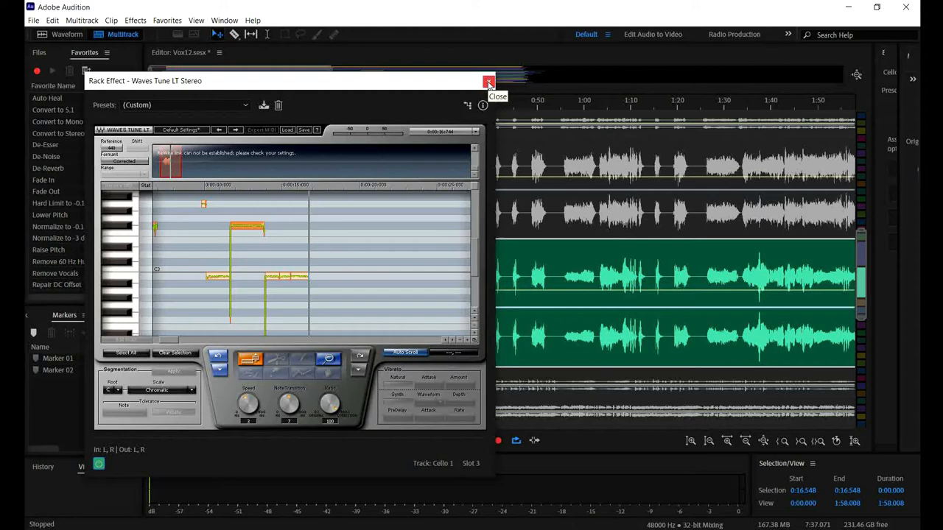
left_click(489, 81)
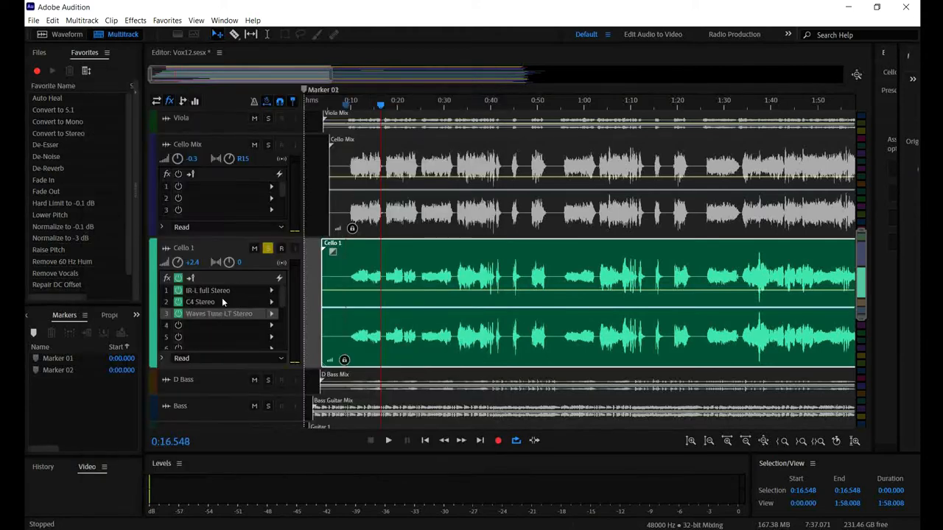
mouse_move(537, 259)
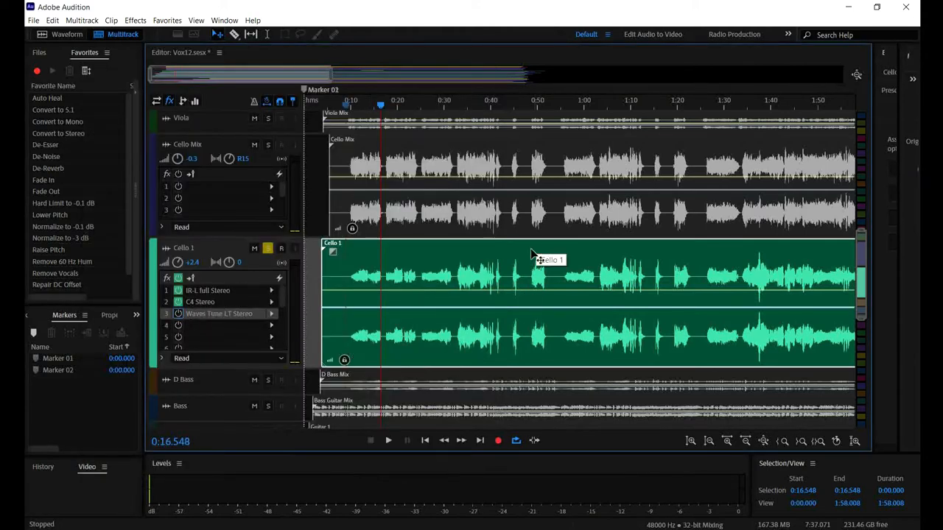
mouse_move(184, 150)
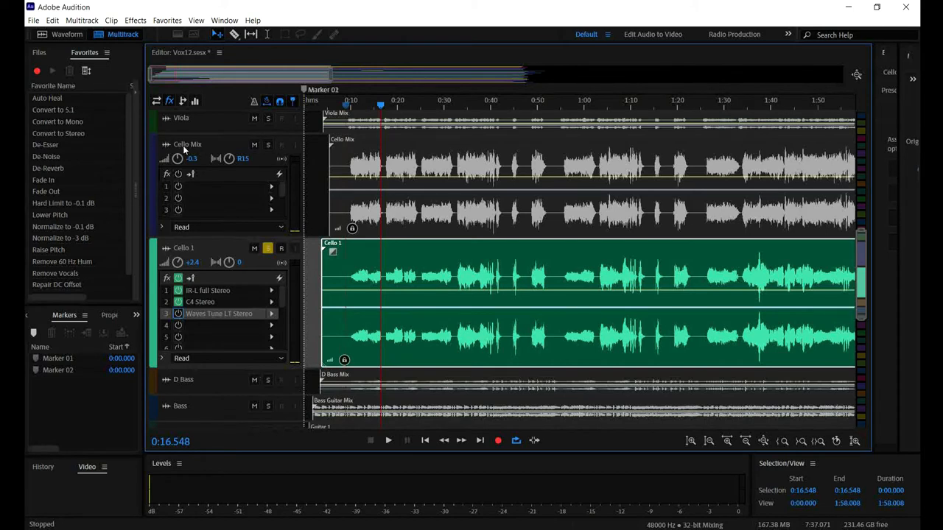
mouse_move(412, 174)
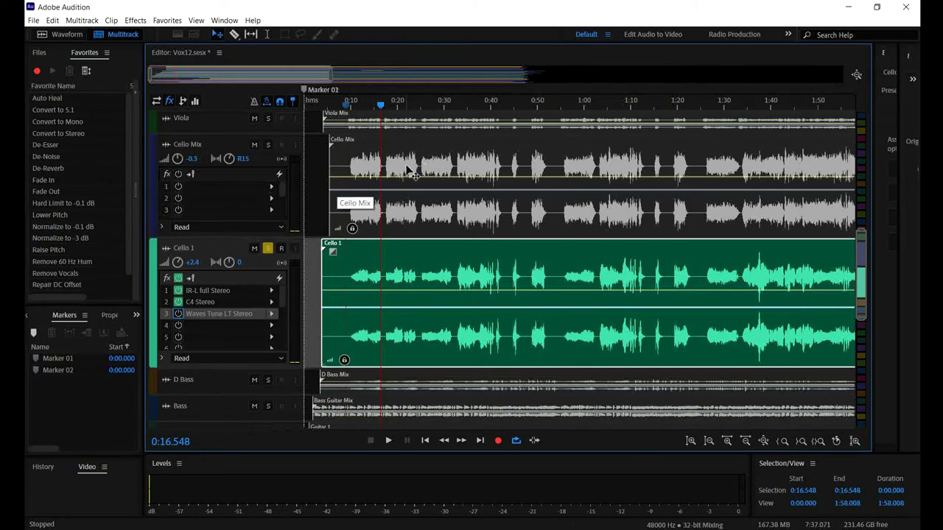
mouse_move(354, 278)
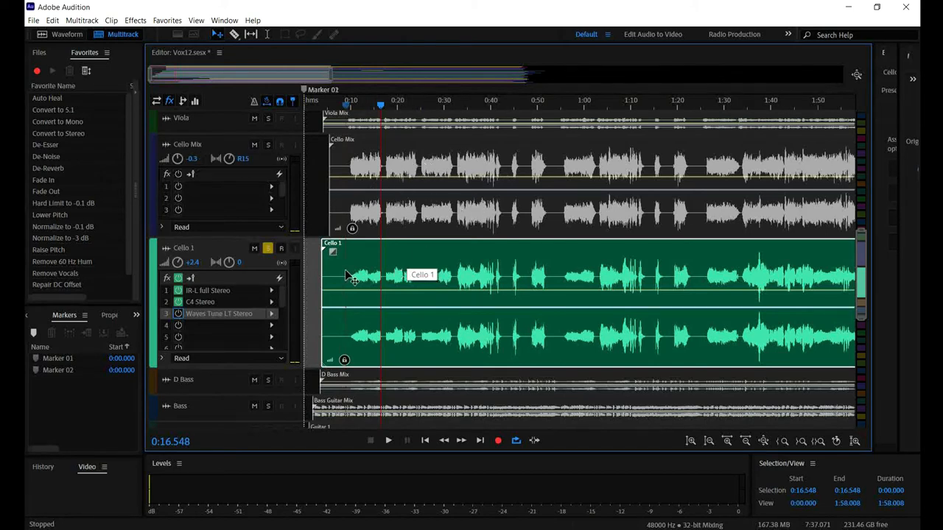
mouse_move(586, 342)
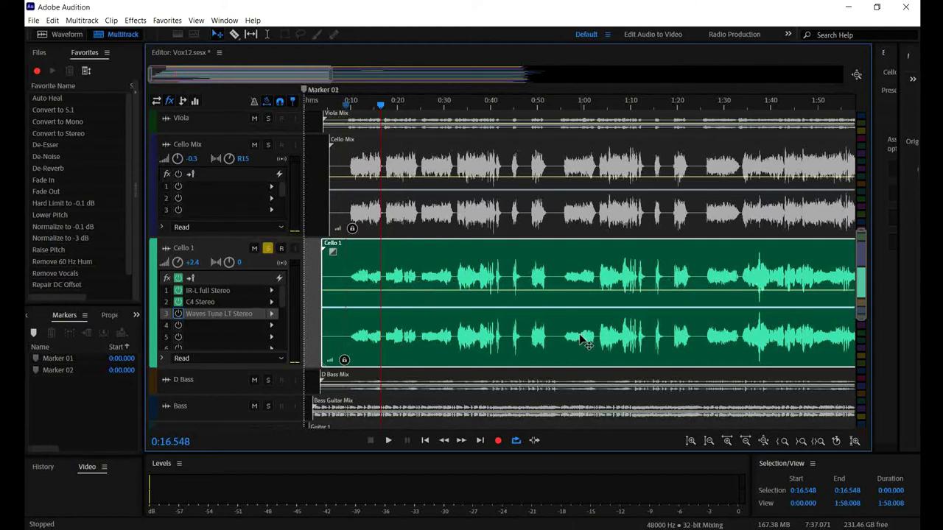
mouse_move(345, 271)
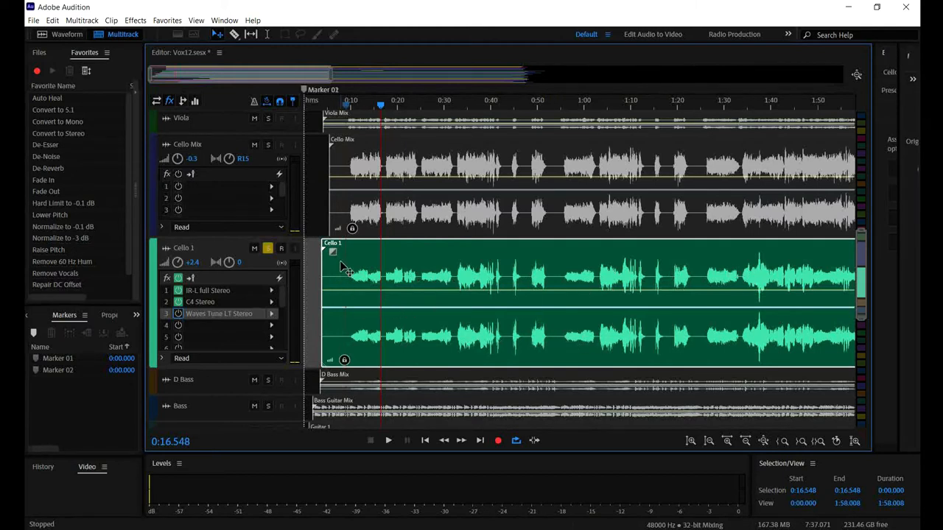
mouse_move(279, 308)
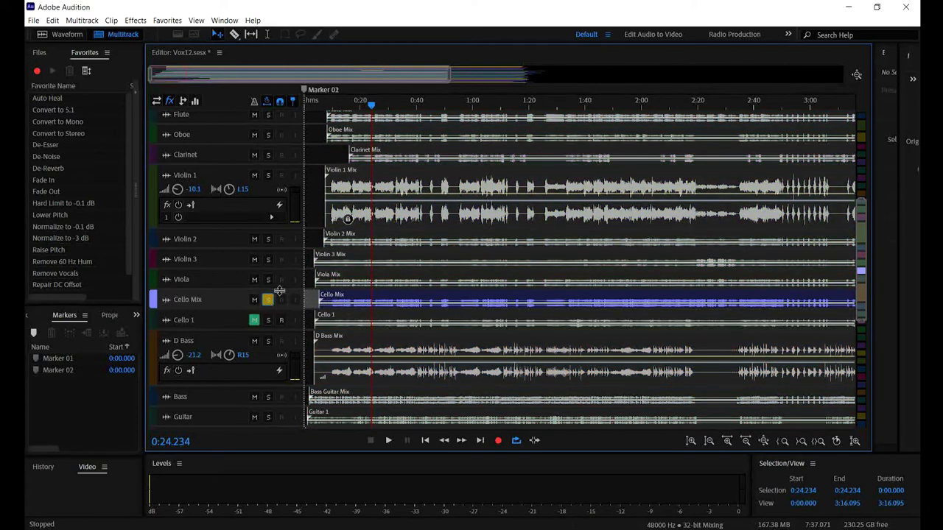
Audition the mix from about 0:25 and clear the existing solo so all tracks sound
left_click(374, 106)
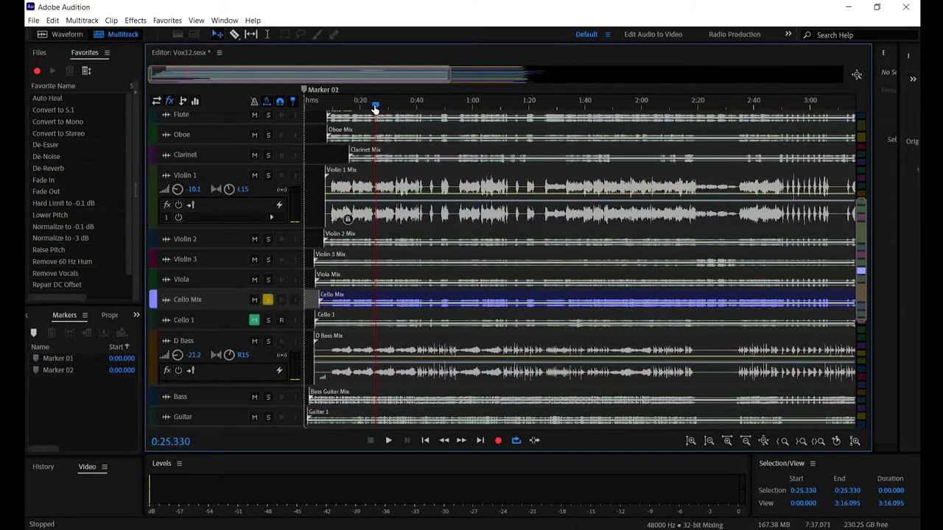
left_click(389, 438)
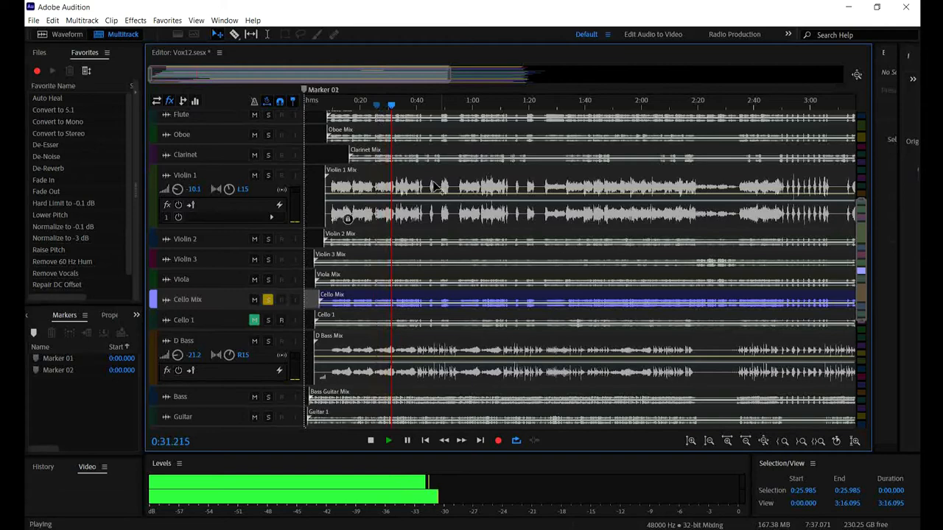
left_click(371, 441)
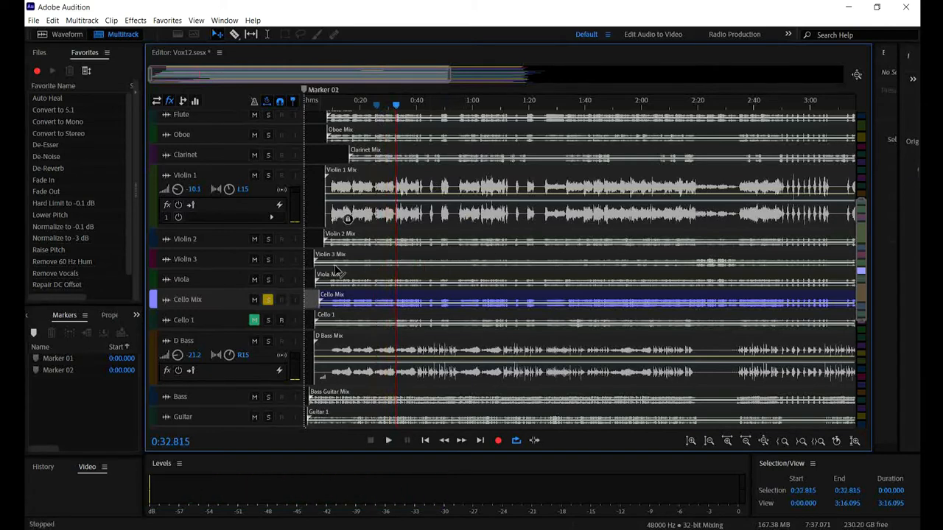
left_click(268, 299)
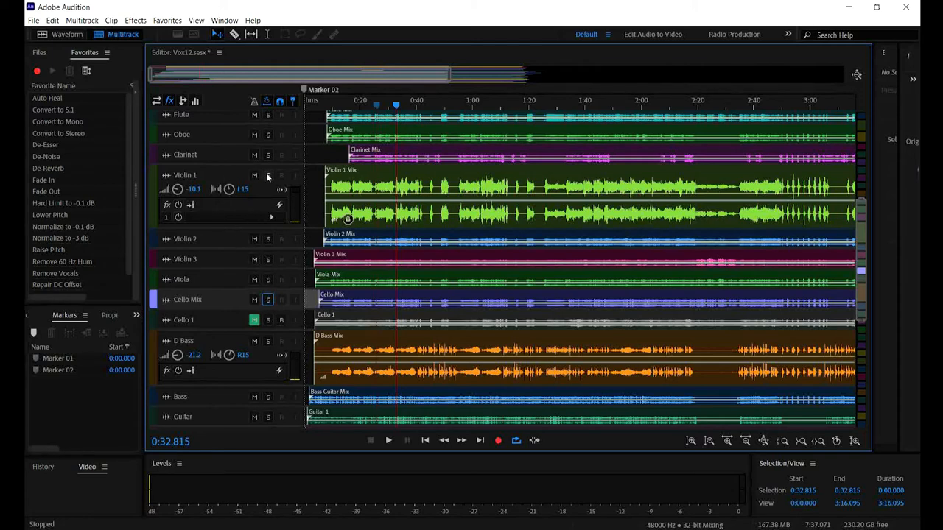
Solo the string tracks from Violin 1 through D Bass and audition them to about 1:02
left_click(389, 439)
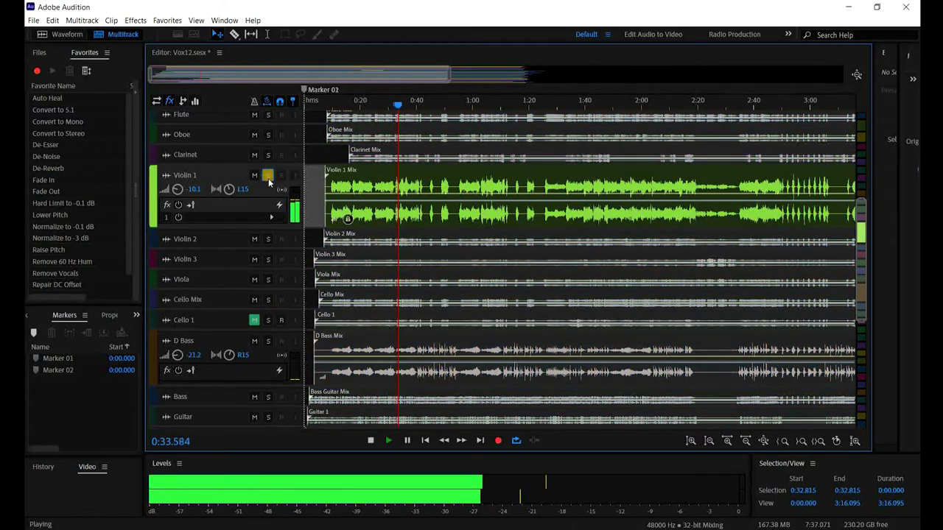
left_click(268, 239)
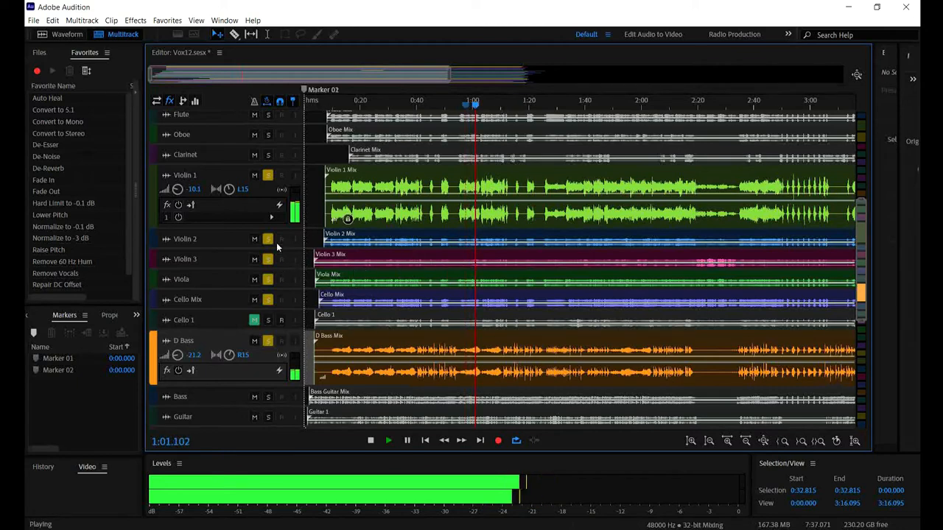
left_click(371, 440)
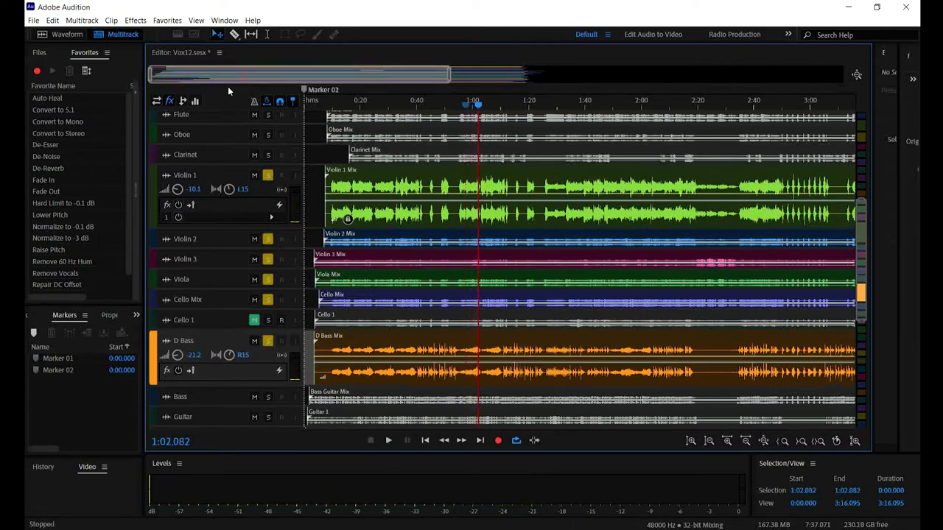
left_click(224, 20)
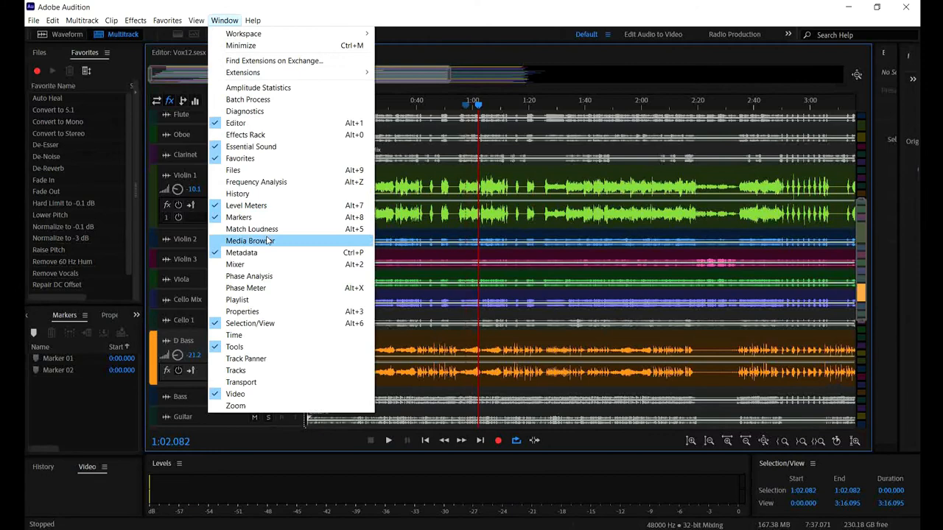
mouse_move(258, 264)
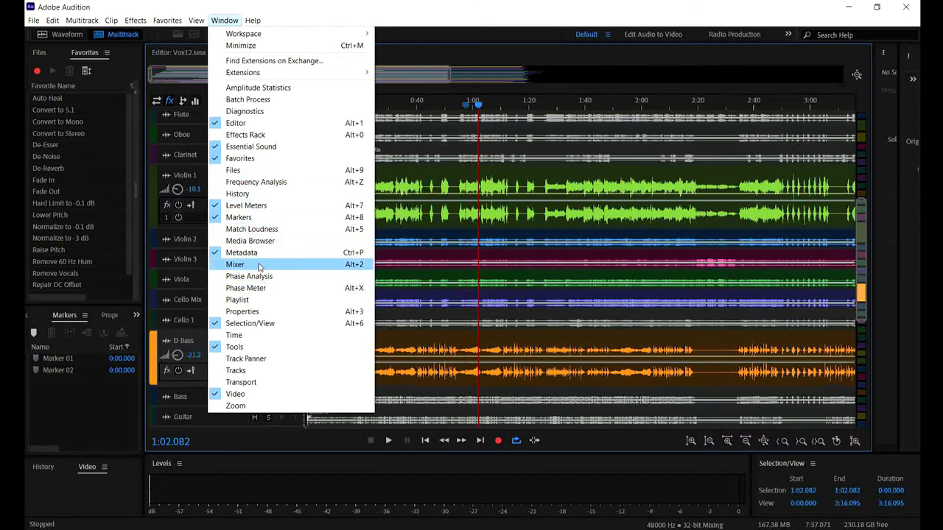
Dismiss the Window menu and clear the string solos so every track is active again
left_click(236, 263)
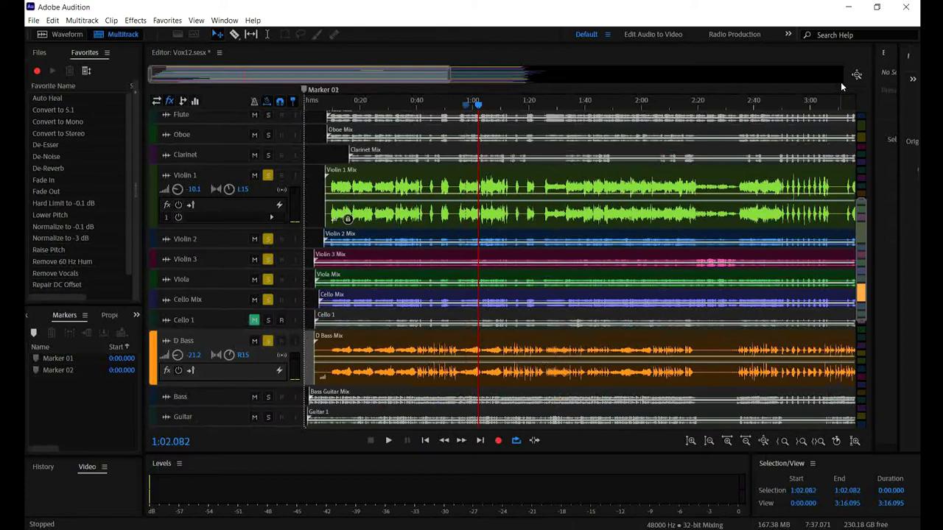
left_click(268, 175)
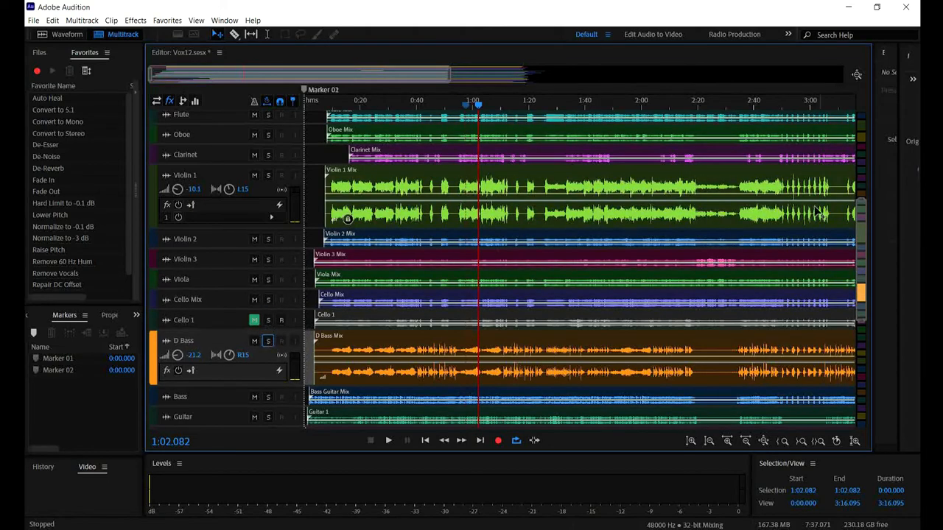
scroll("down", 3)
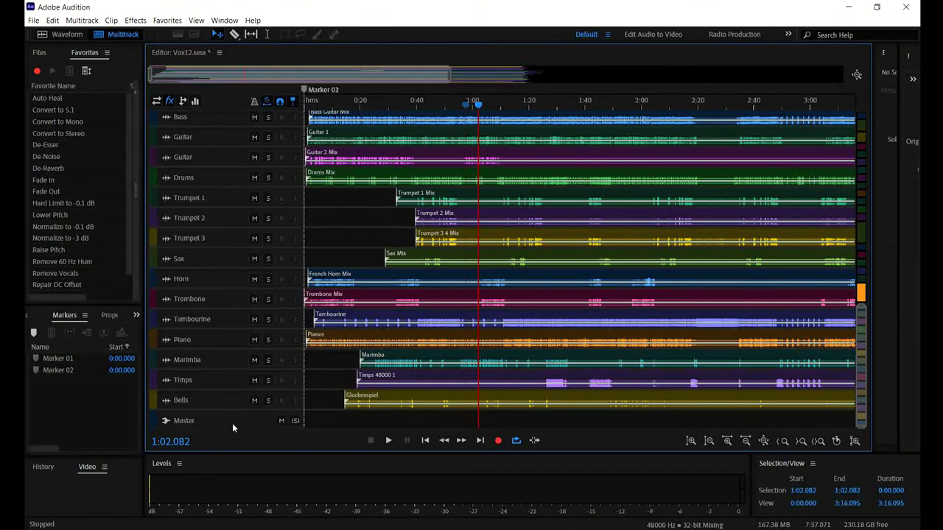
left_click(388, 440)
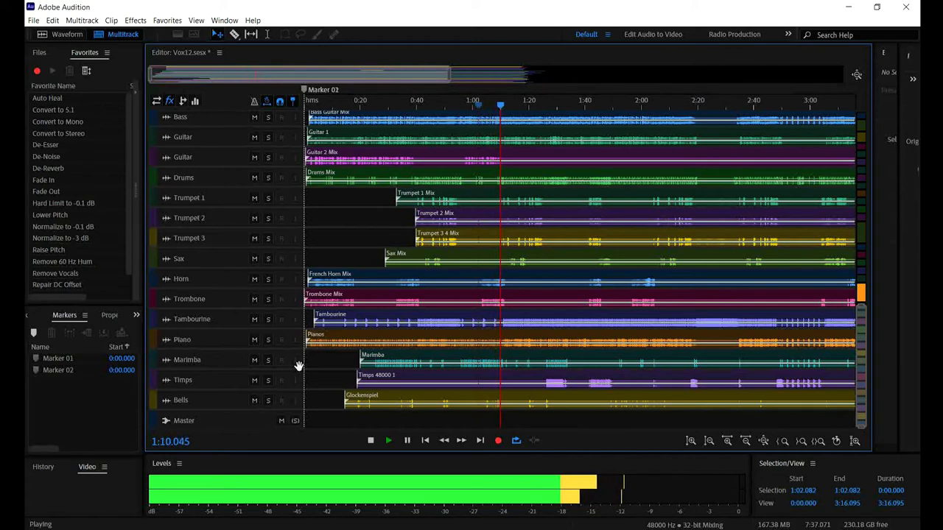
left_click(369, 441)
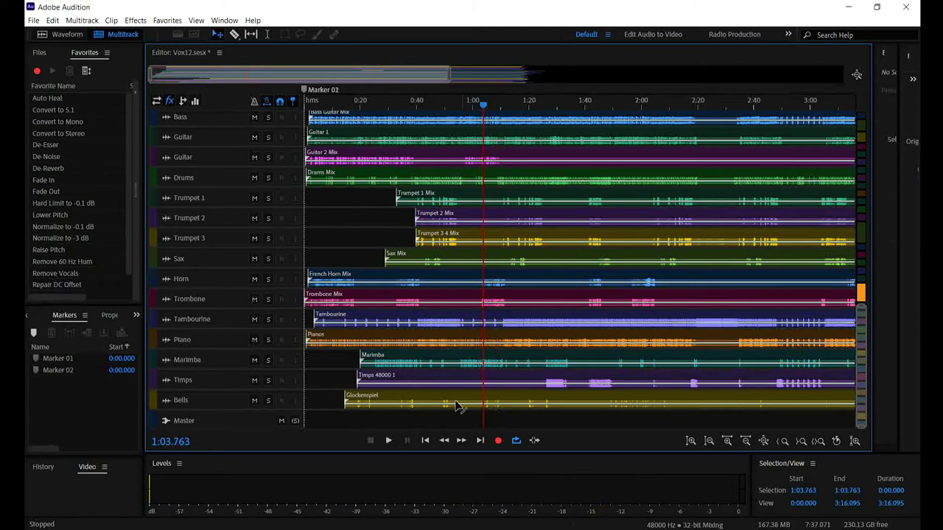
left_click(268, 401)
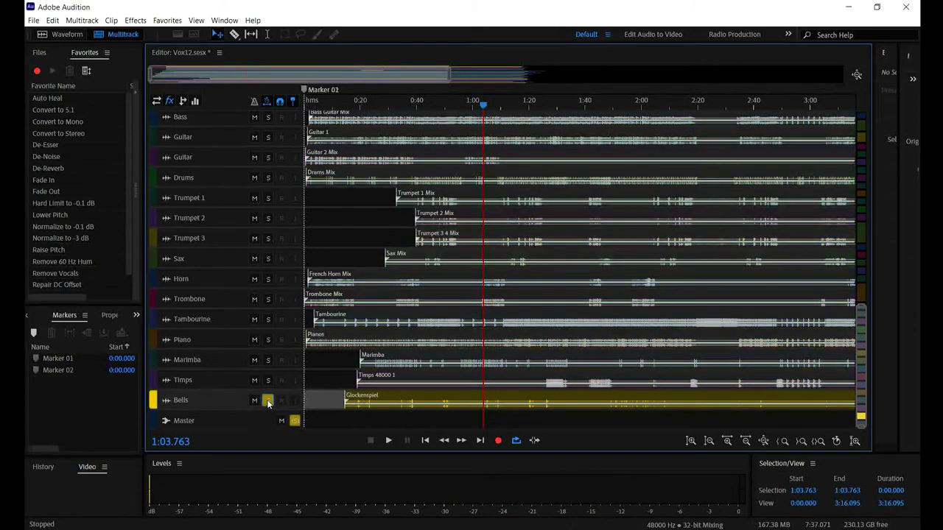
left_click(389, 439)
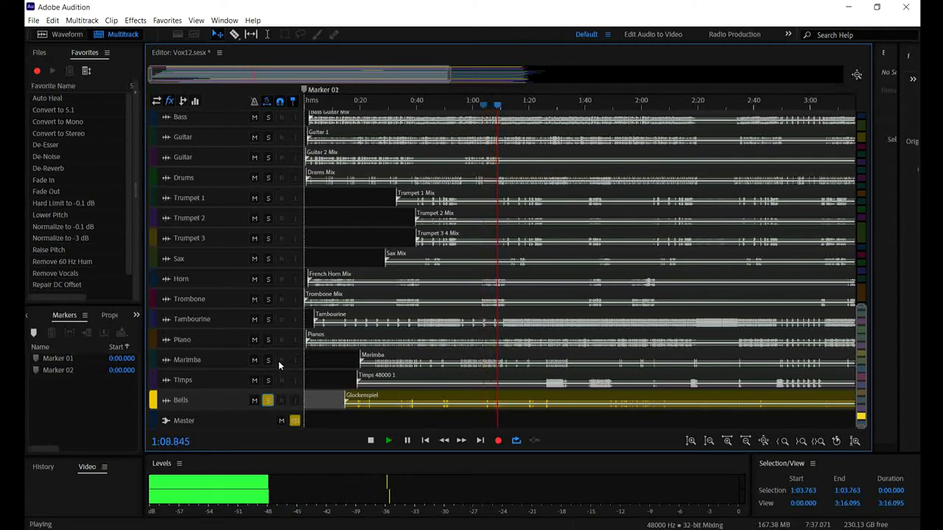
left_click(371, 440)
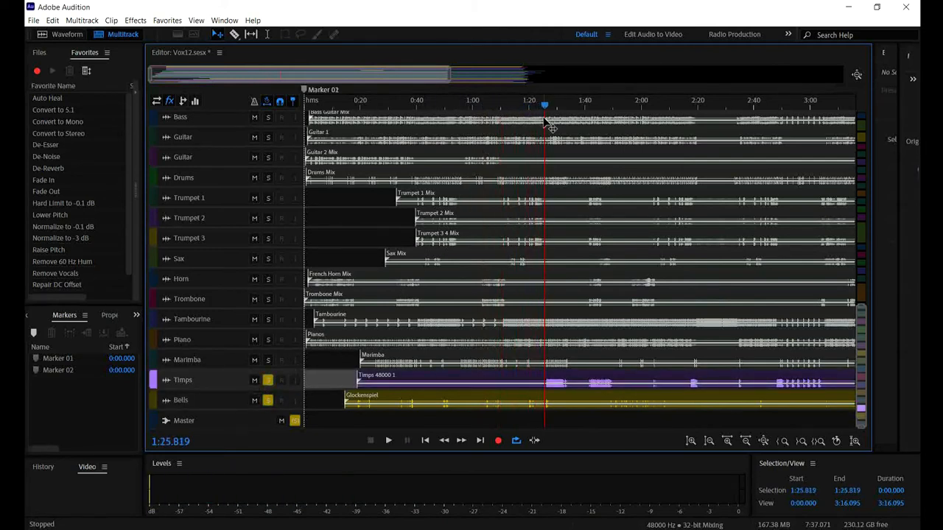
left_click(389, 441)
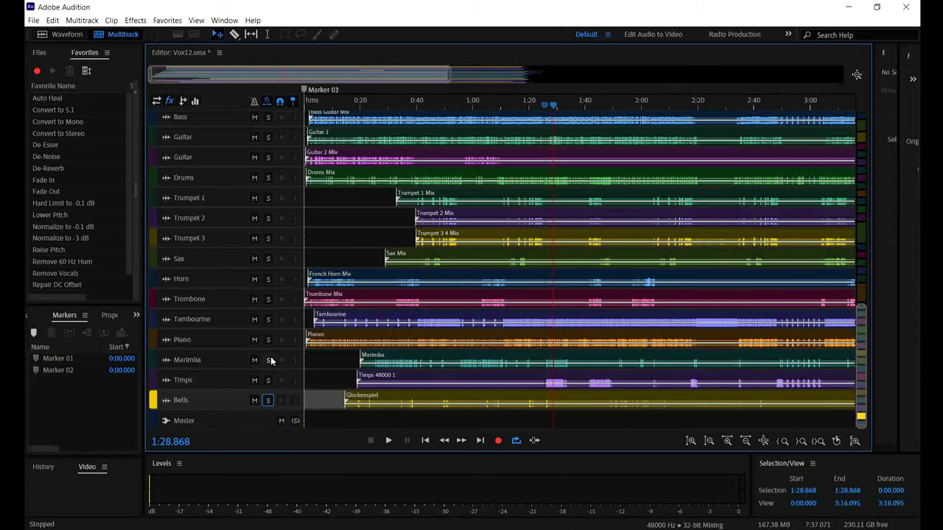
left_click(389, 439)
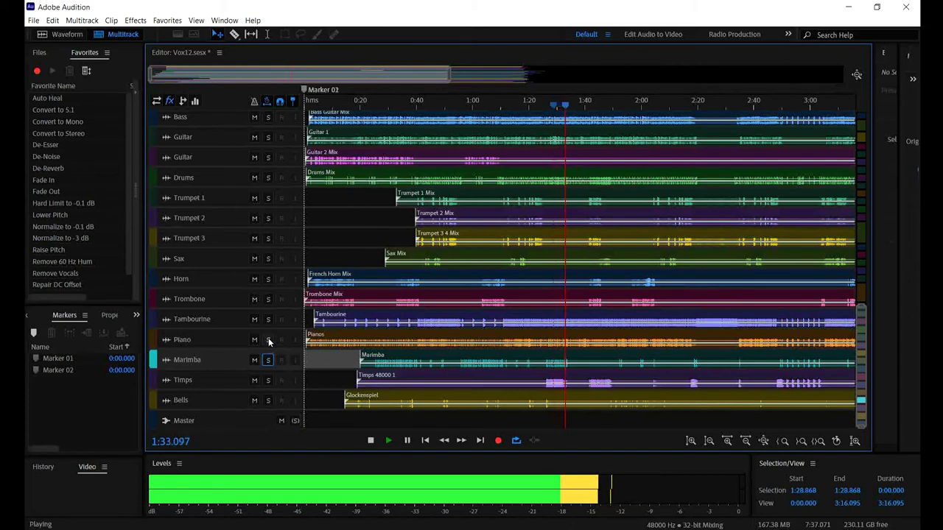
left_click(268, 339)
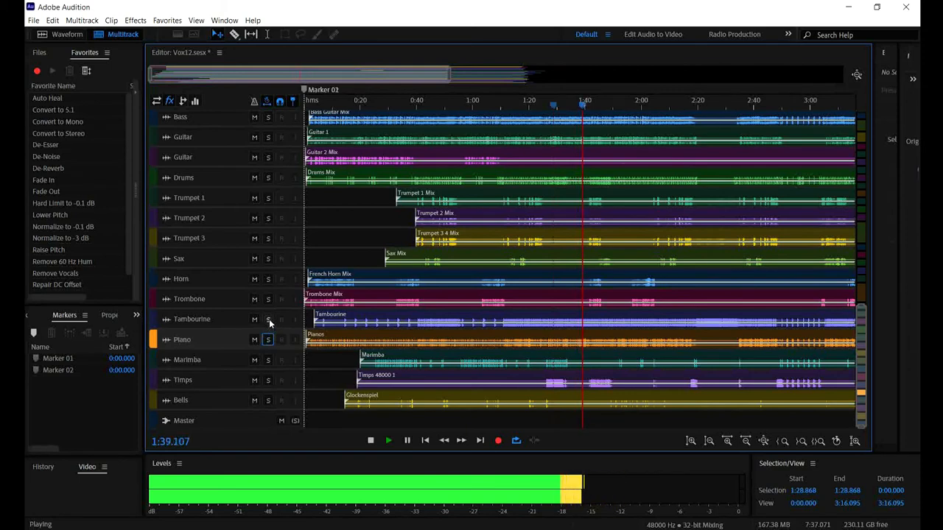
left_click(268, 318)
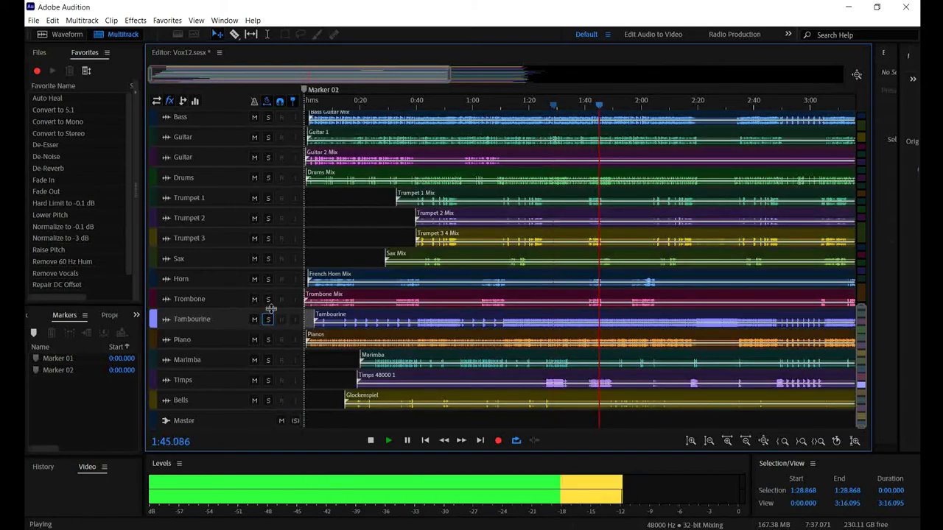
left_click(389, 440)
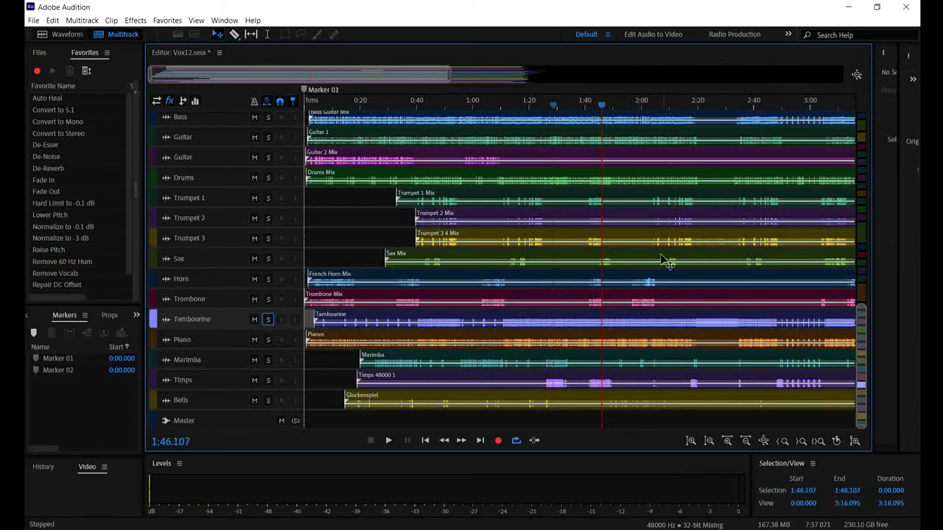
mouse_move(666, 262)
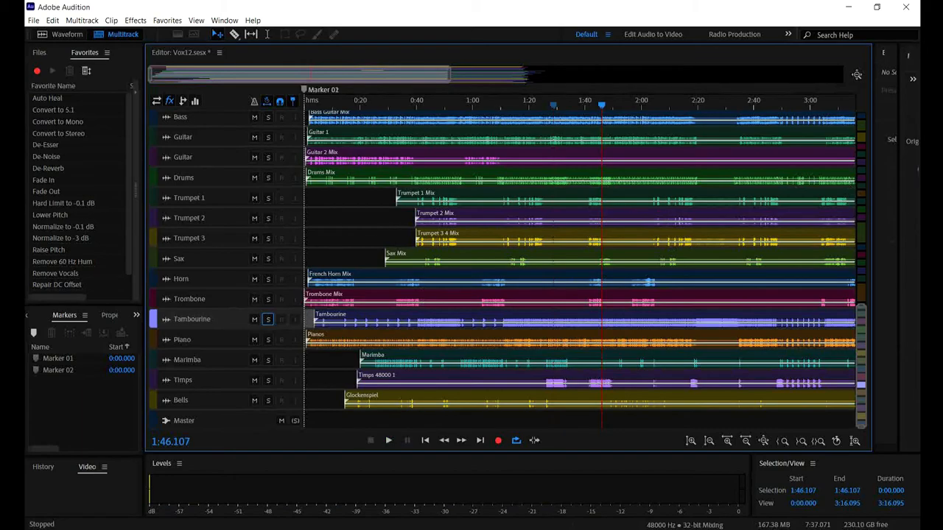
scroll("up", 3)
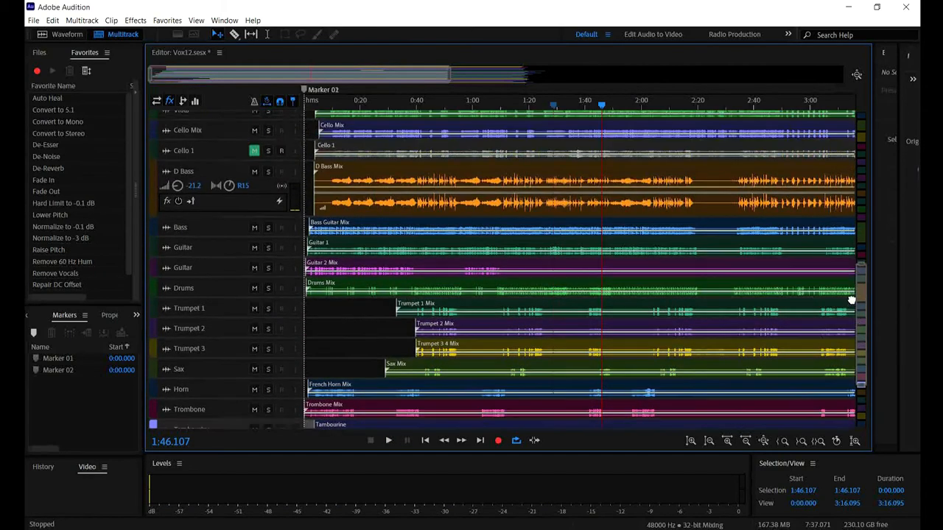
Audition Voice 1's volume automation passage from about 1:00 to 1:13
scroll("up", 3)
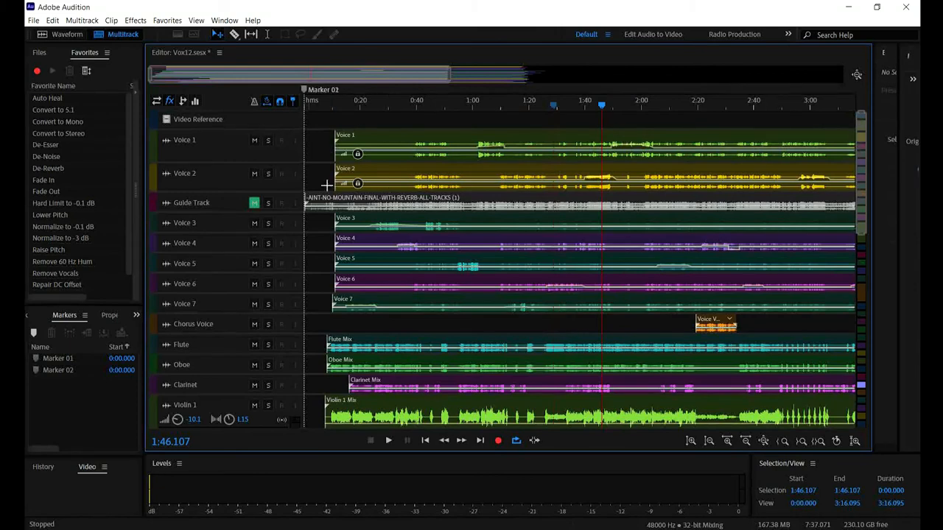
mouse_move(232, 162)
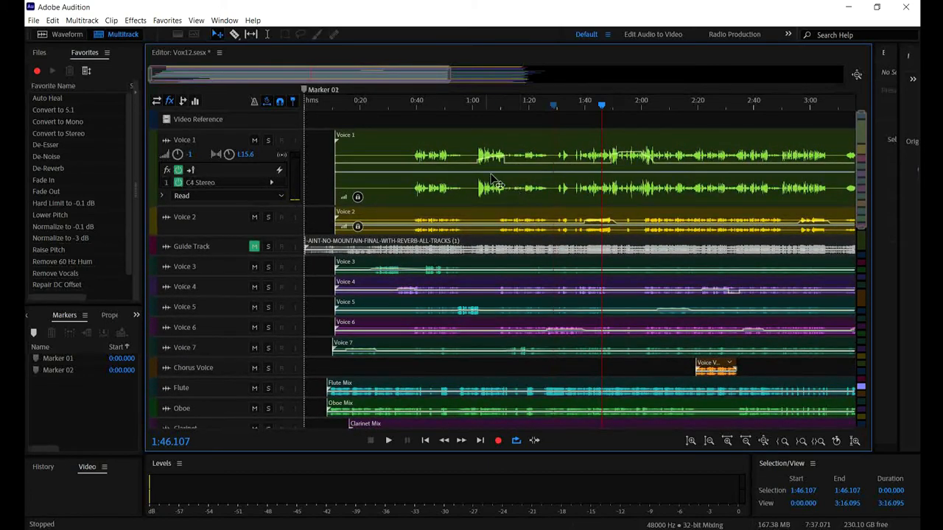
mouse_move(477, 112)
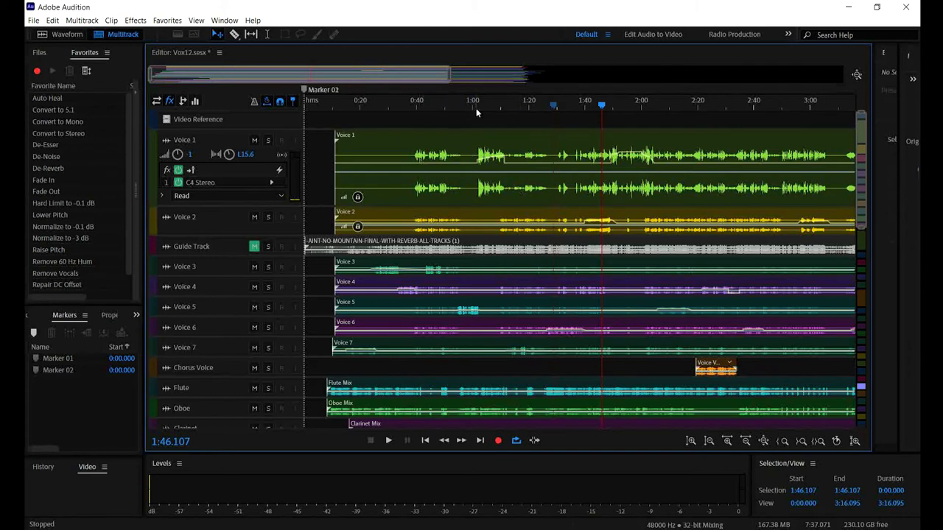
left_click(471, 105)
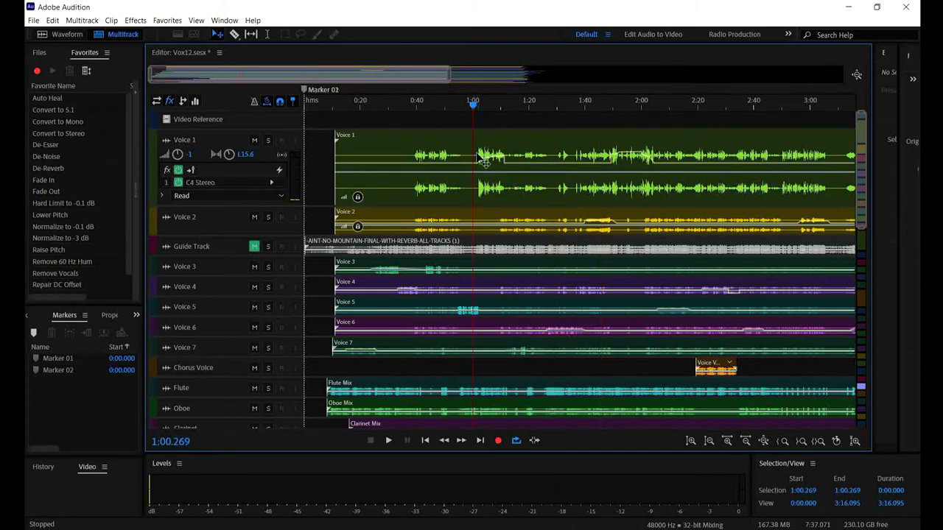
mouse_move(249, 184)
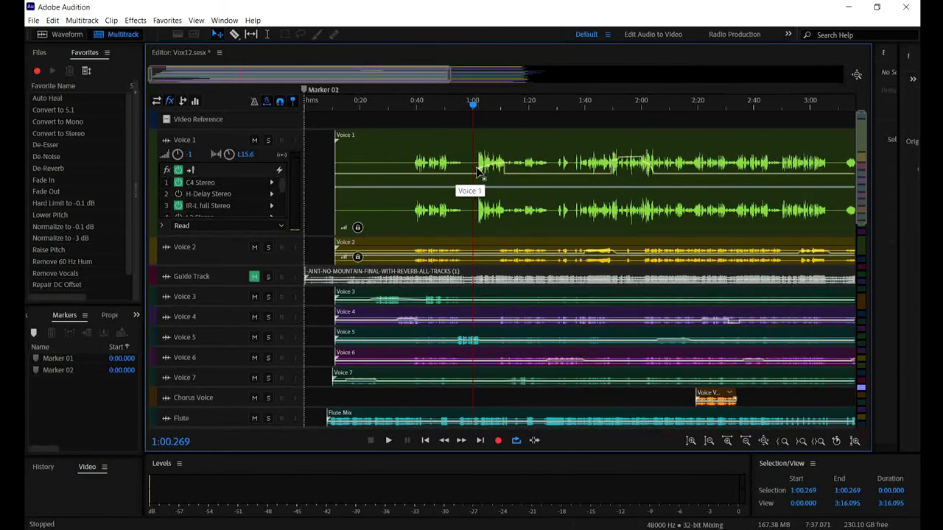
mouse_move(398, 183)
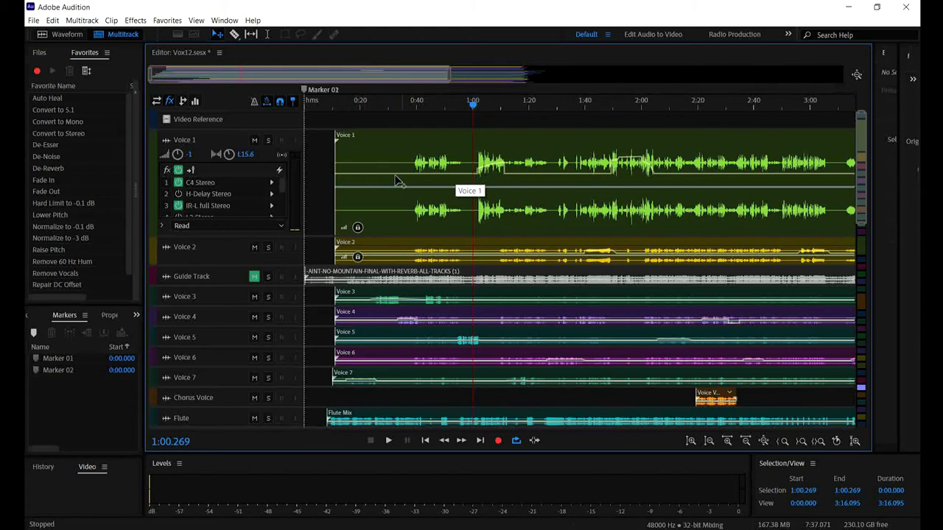
mouse_move(477, 178)
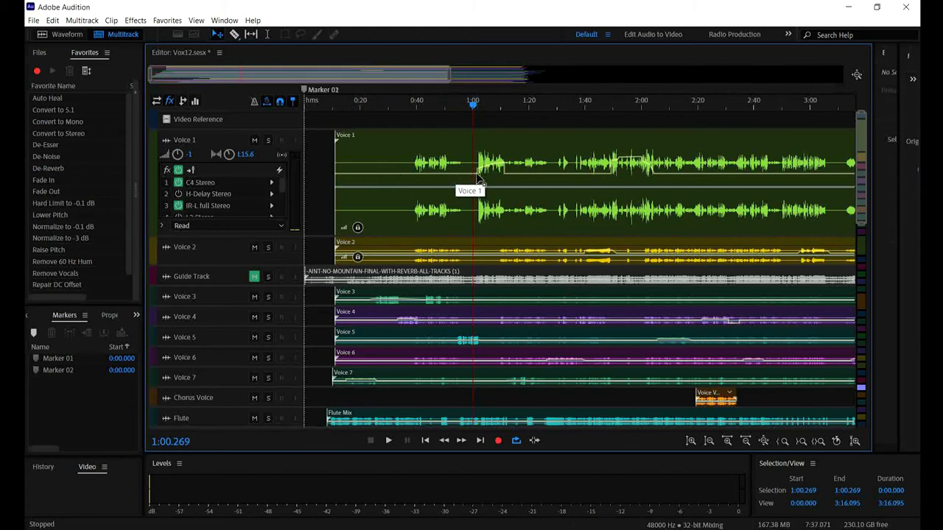
mouse_move(508, 180)
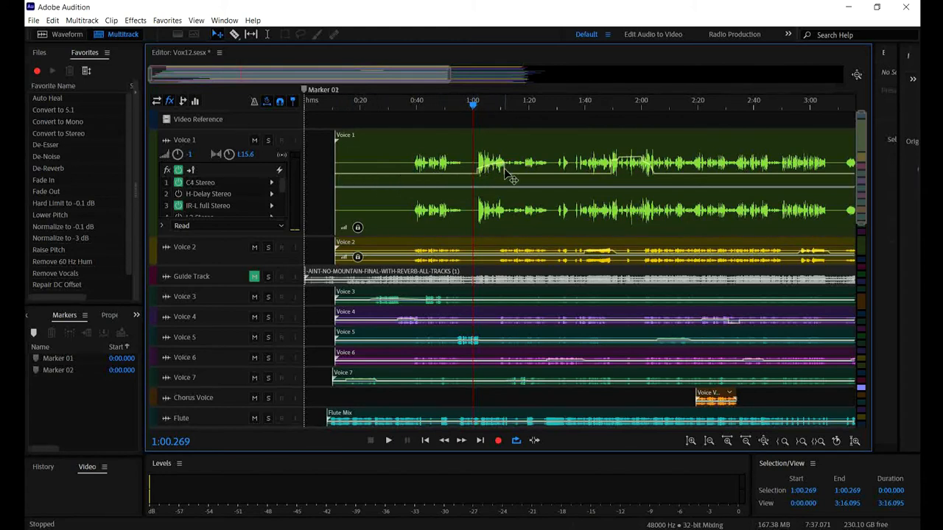
mouse_move(507, 173)
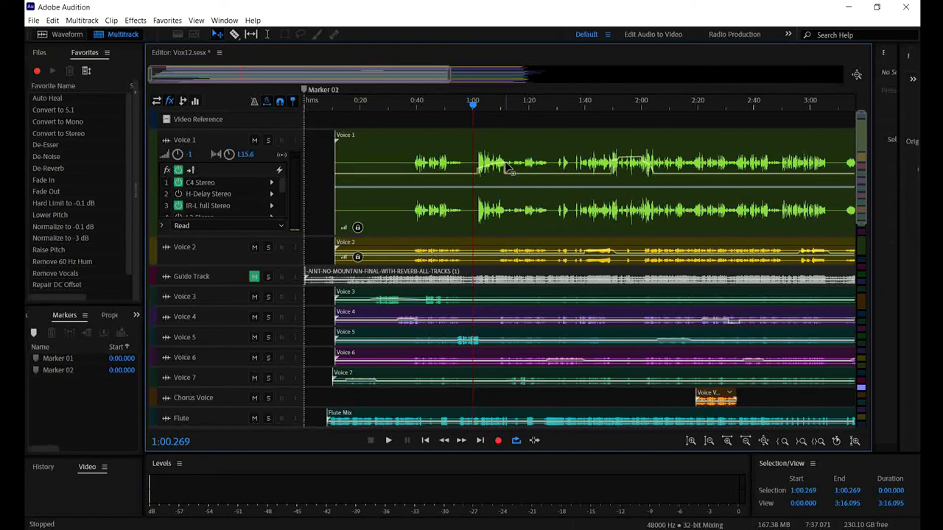
mouse_move(527, 171)
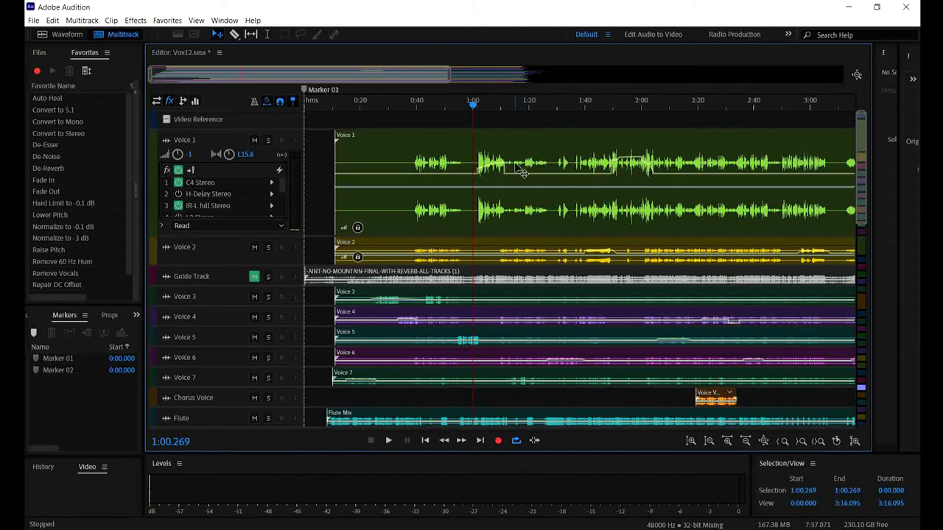
mouse_move(469, 122)
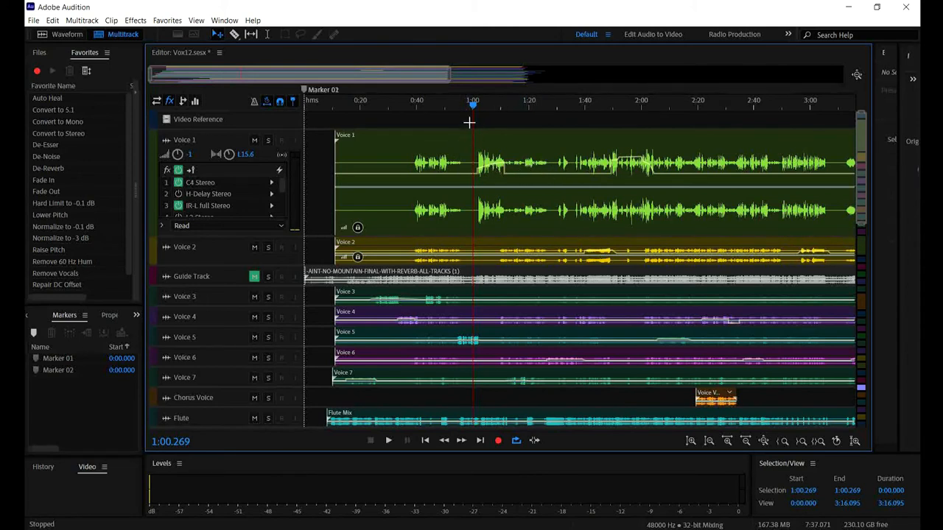
mouse_move(444, 112)
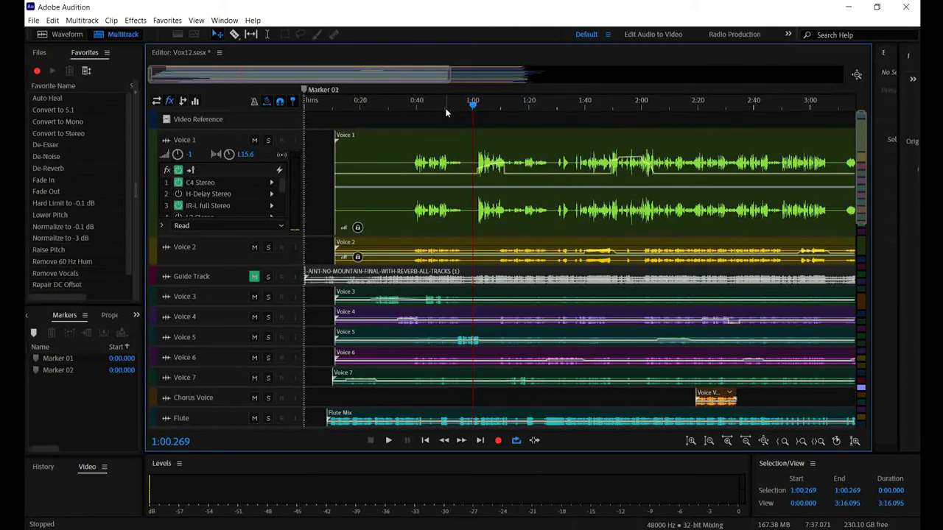
left_click(389, 441)
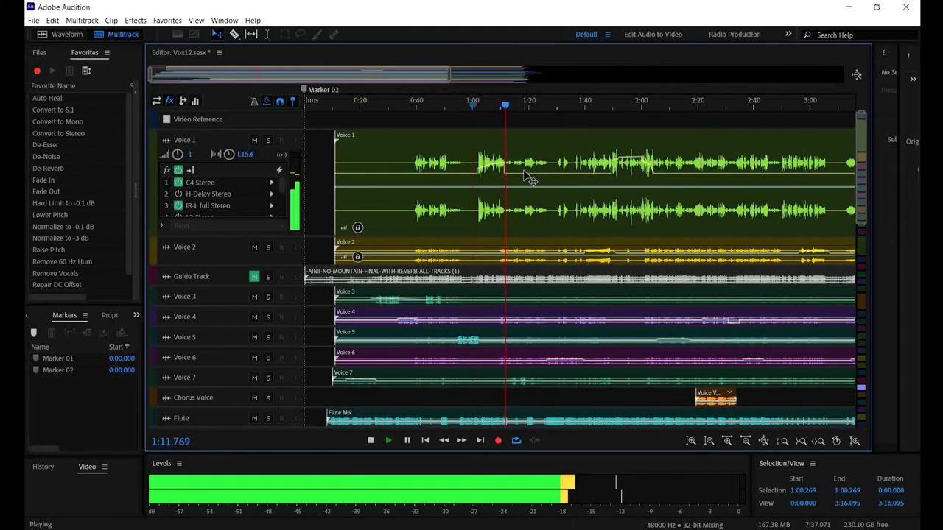
left_click(371, 438)
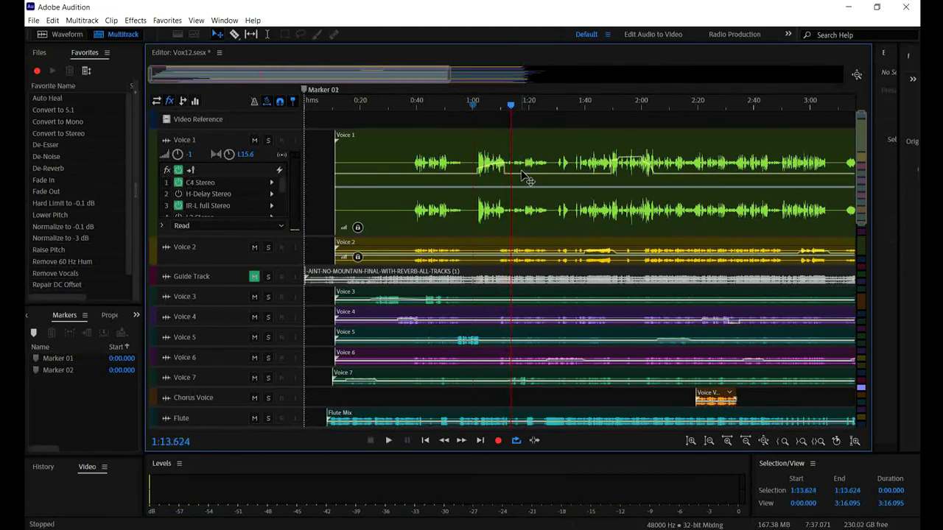
mouse_move(846, 238)
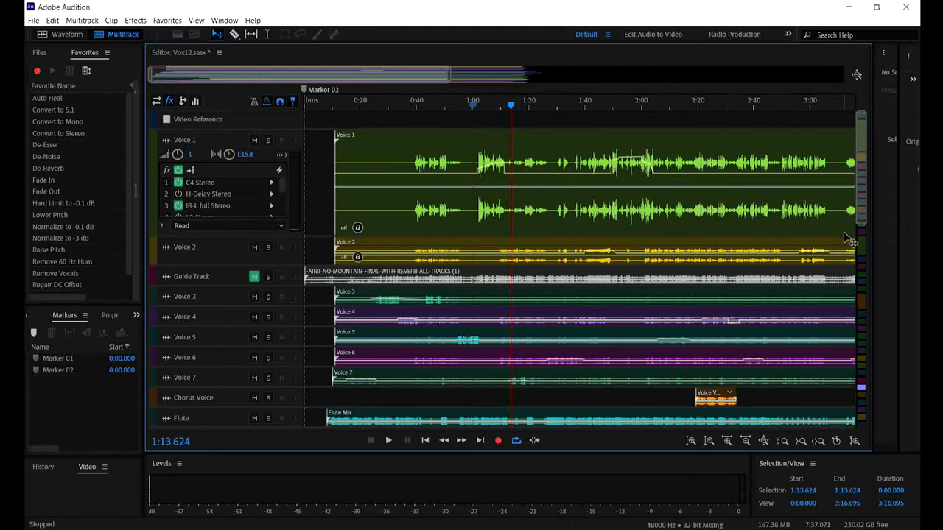
scroll("down", 3)
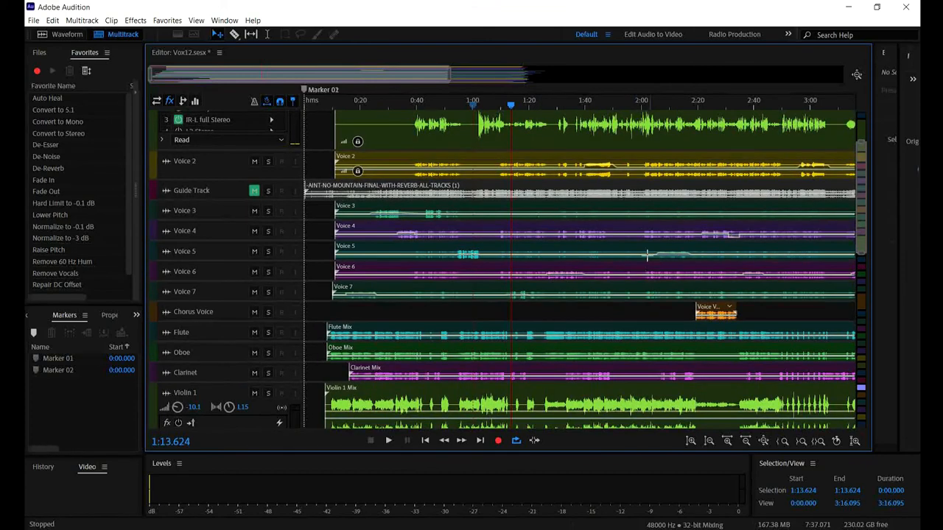
mouse_move(221, 262)
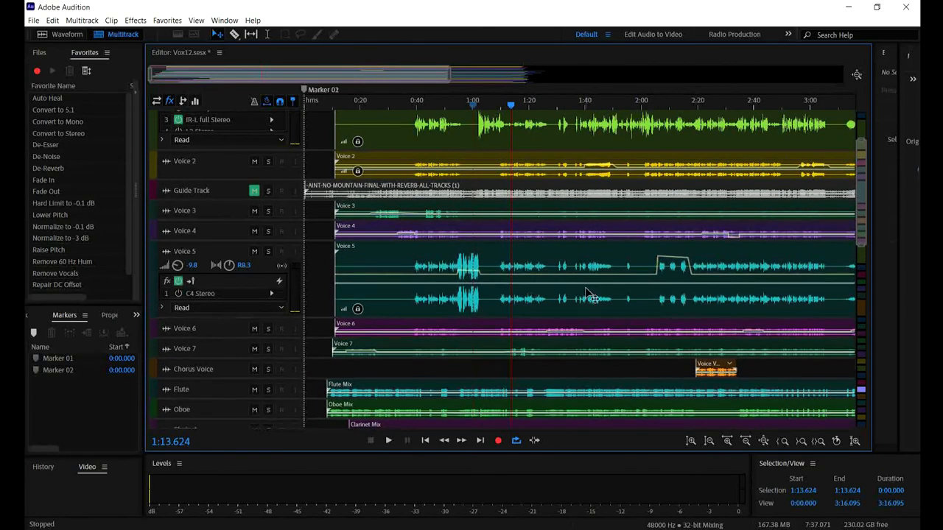
mouse_move(592, 332)
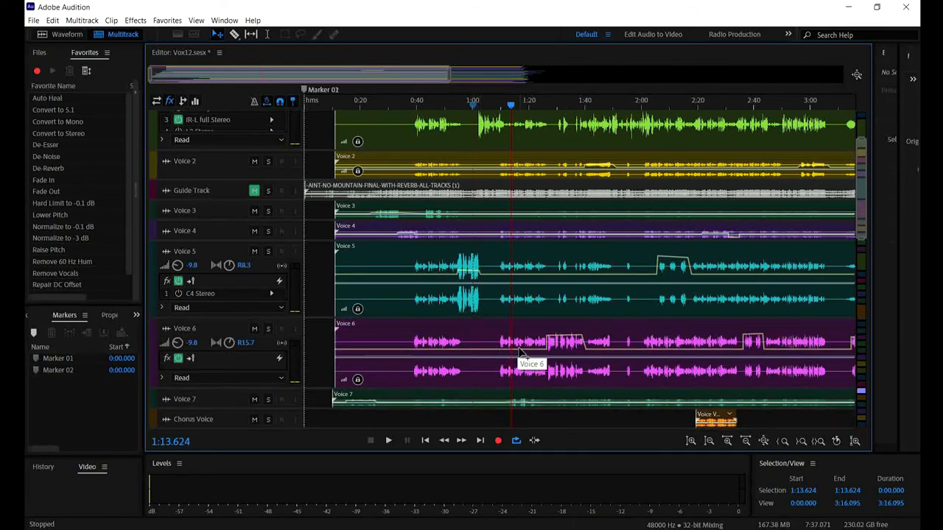
mouse_move(552, 109)
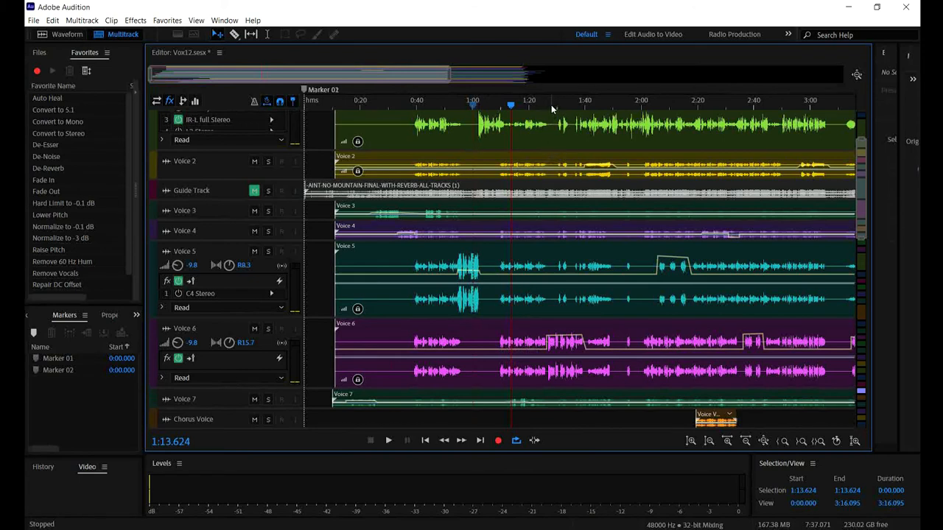
Audition the Voice 5 and Voice 6 volume automation by playing from around 1:27
left_click(550, 101)
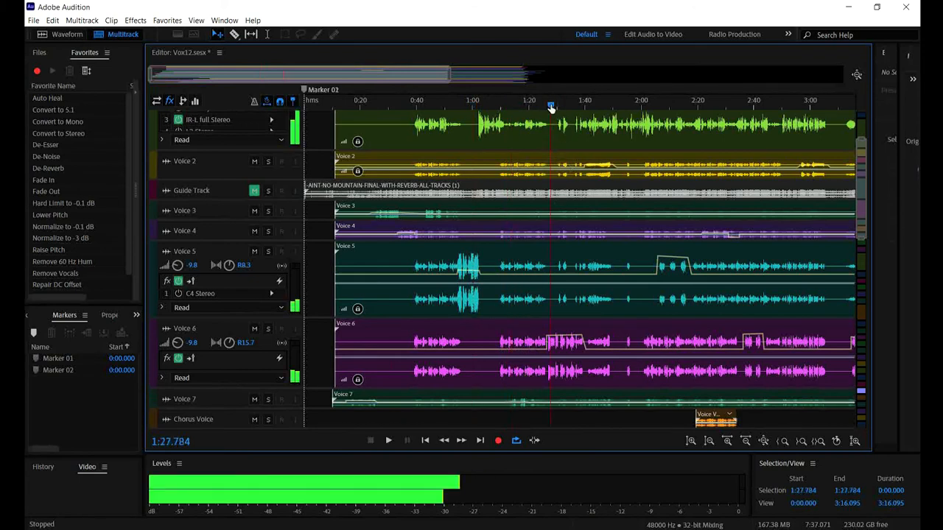
left_click(389, 441)
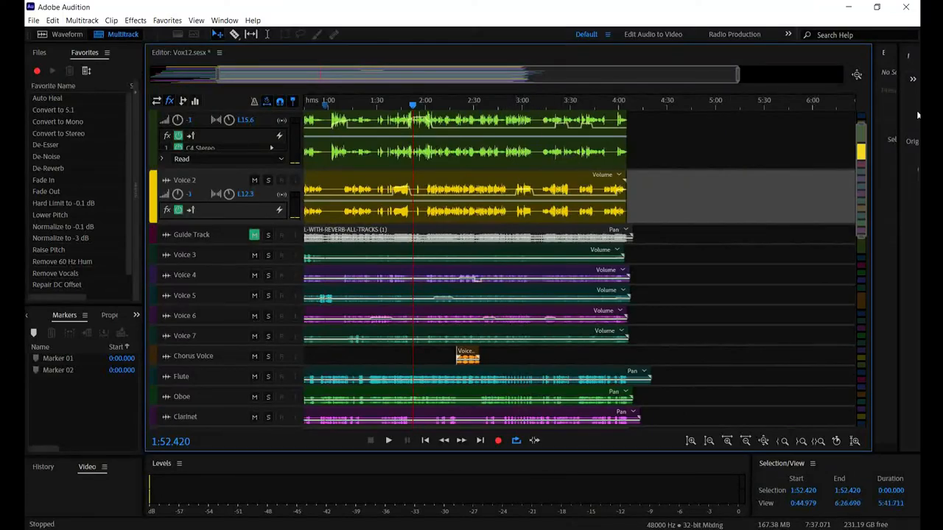
Scroll down through the orchestra tracks and back up to Voice 1 and Voice 2
scroll("down", 3)
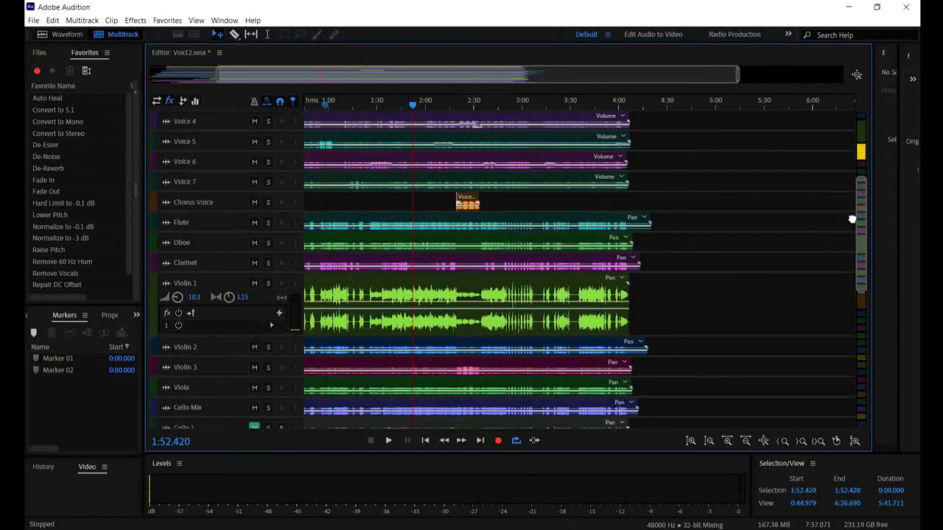
scroll("down", 3)
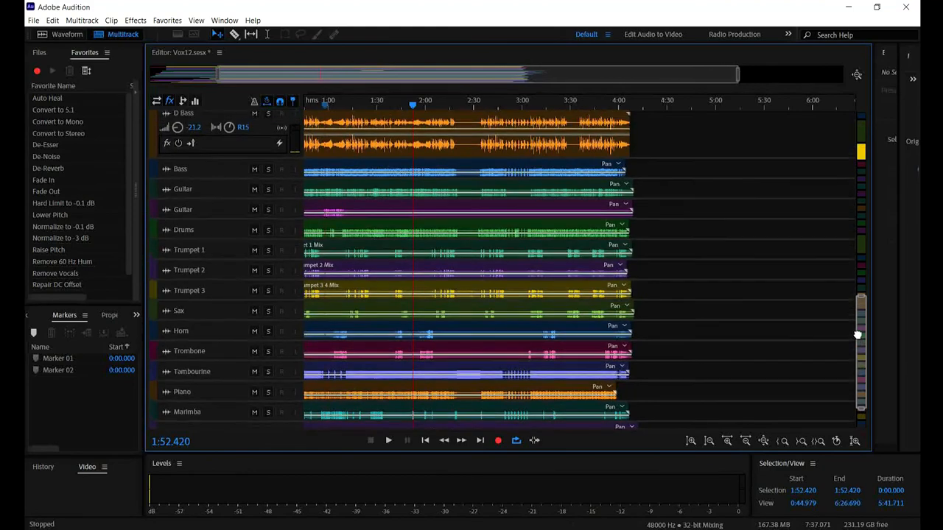
scroll("up", 3)
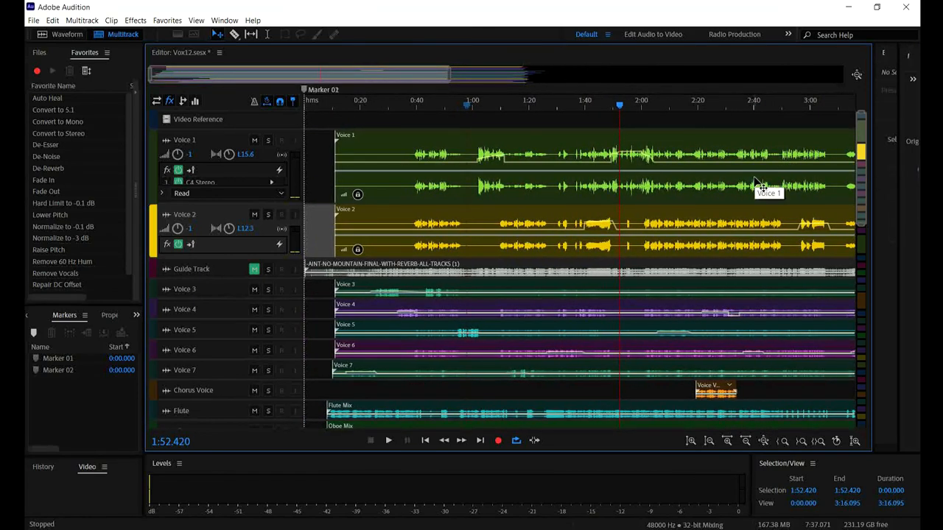
mouse_move(415, 112)
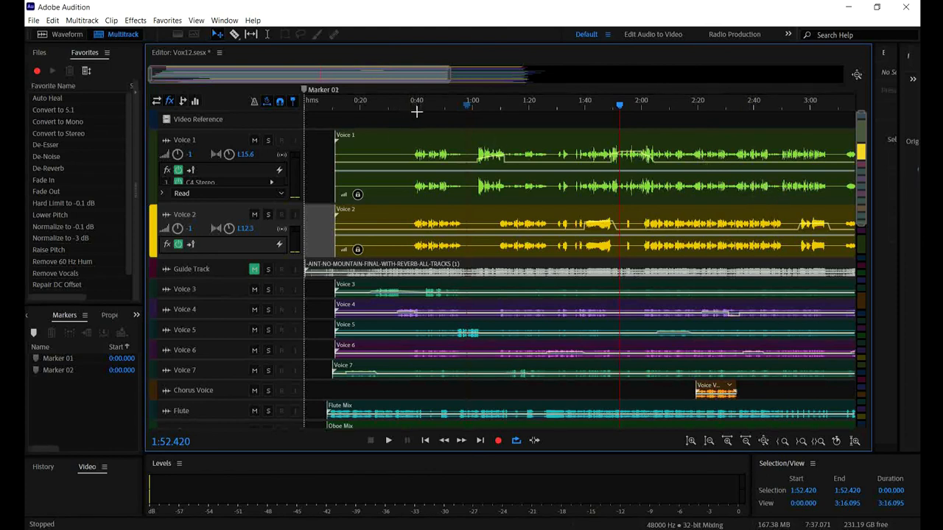
mouse_move(558, 215)
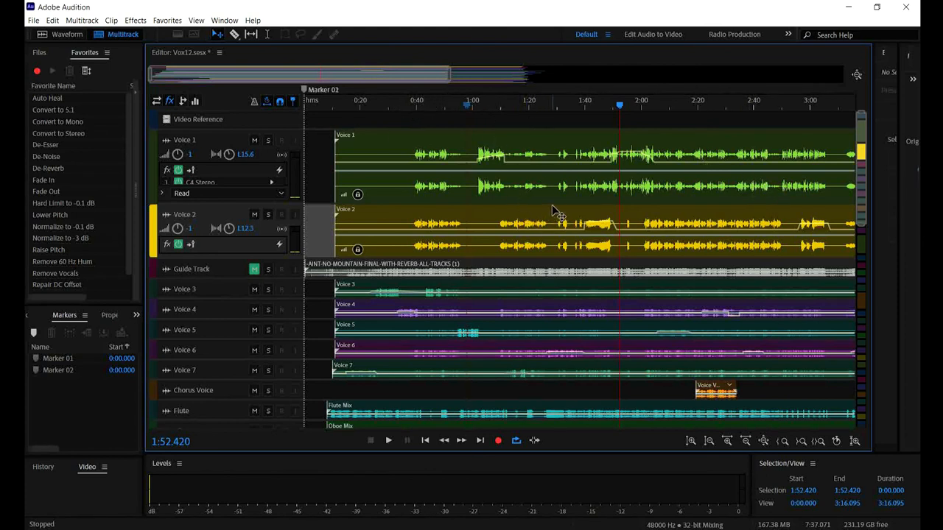
mouse_move(648, 177)
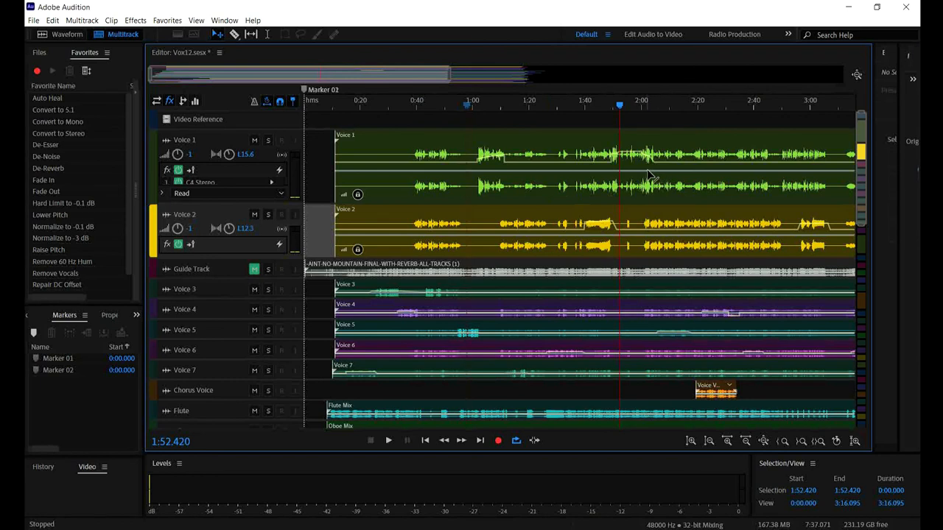
mouse_move(654, 126)
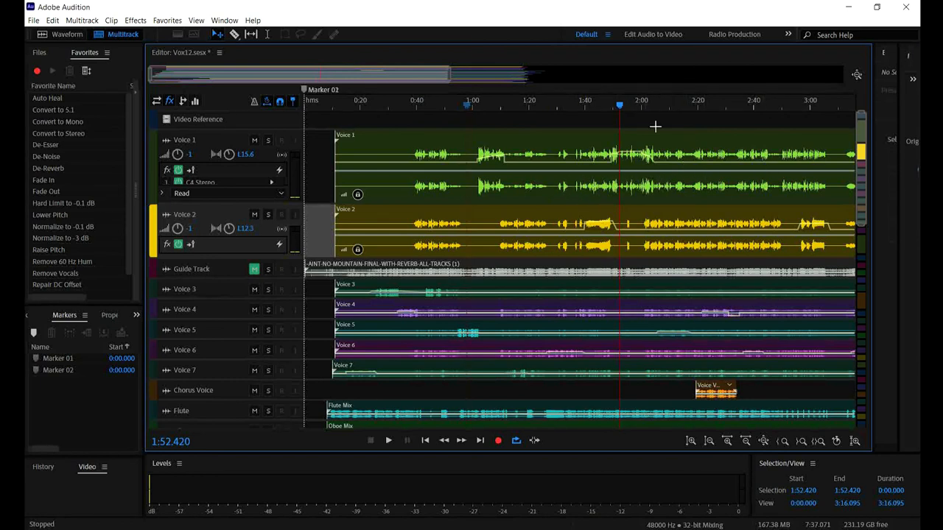
mouse_move(557, 109)
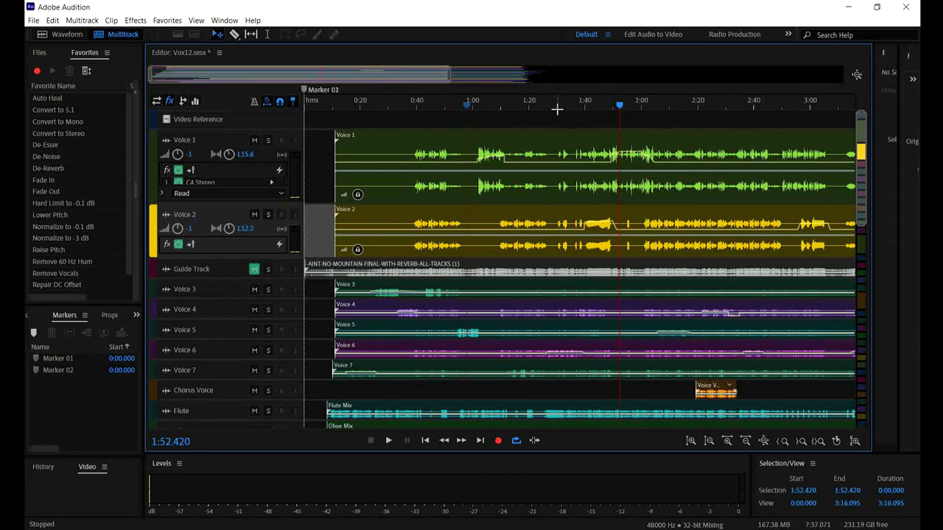